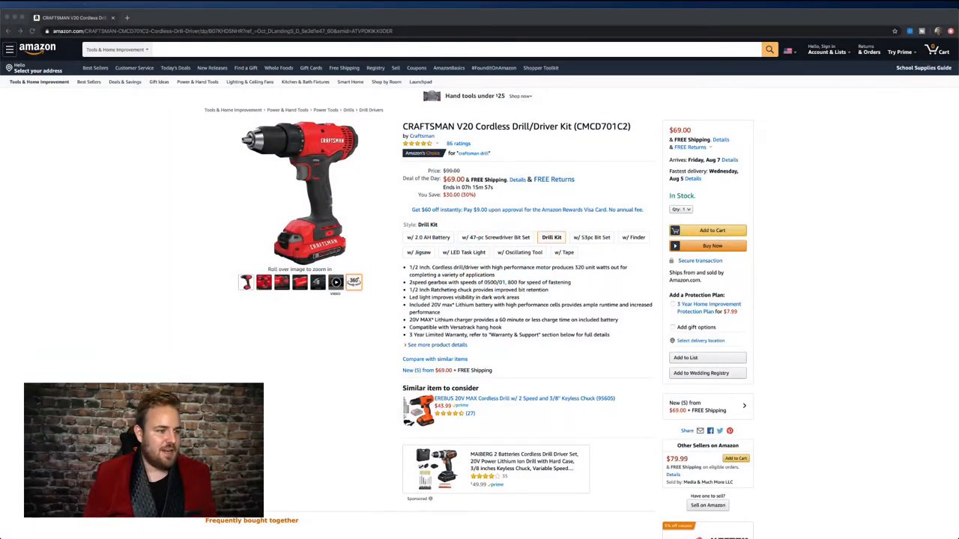
mouse_move(220, 304)
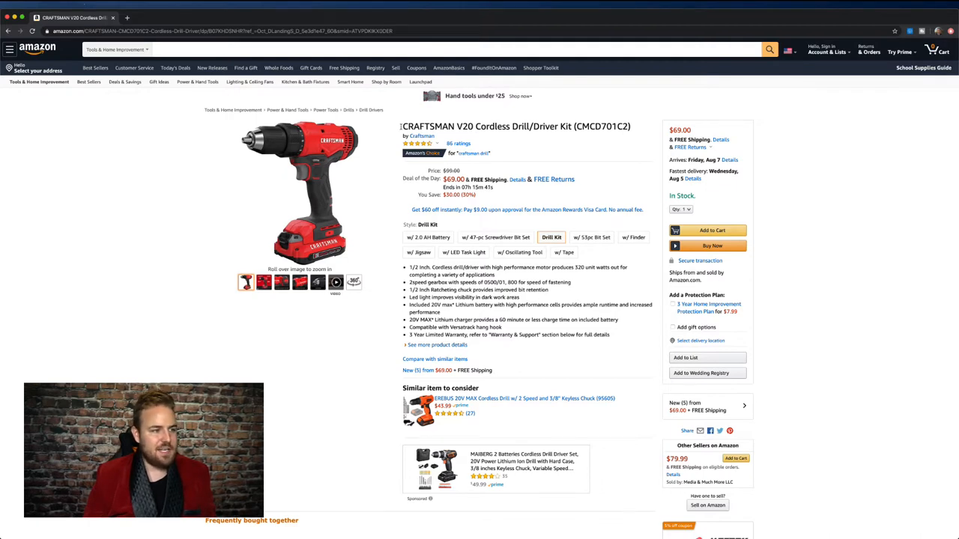
Select the full Craftsman V20 cordless drill product title.
triple_click(515, 126)
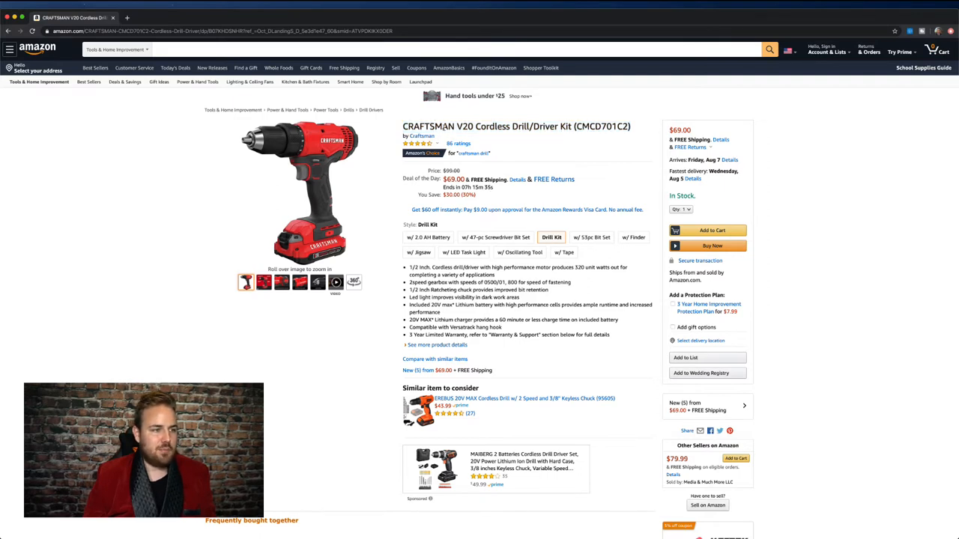
mouse_move(604, 131)
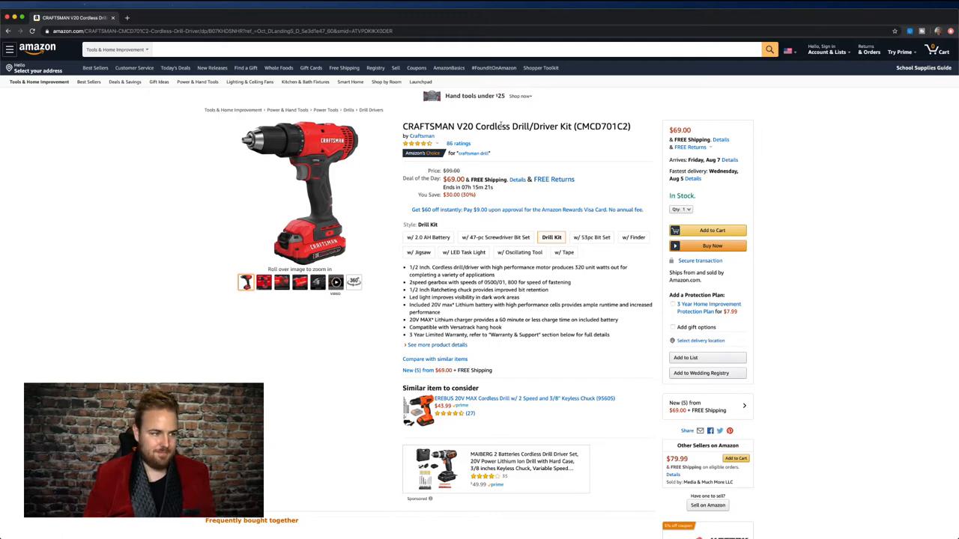
mouse_move(310, 326)
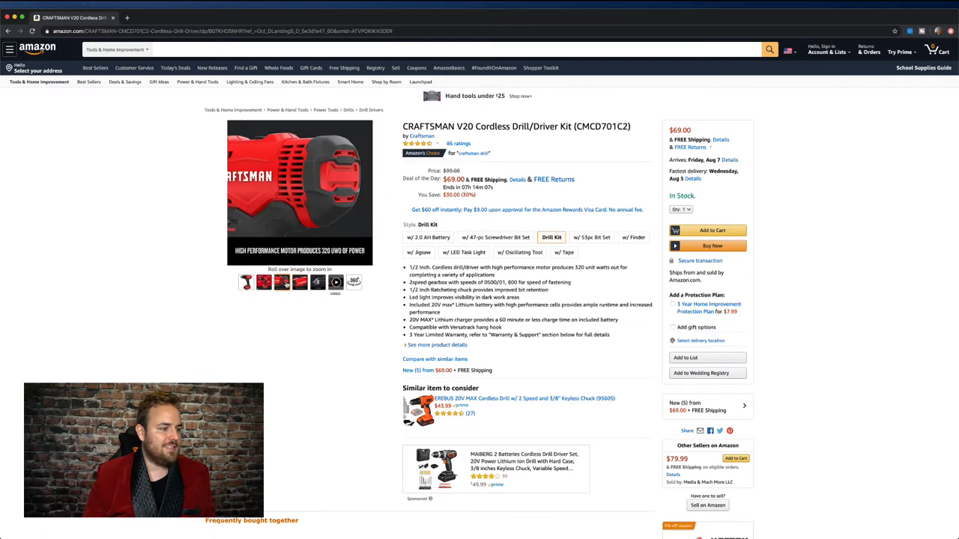
mouse_move(299, 283)
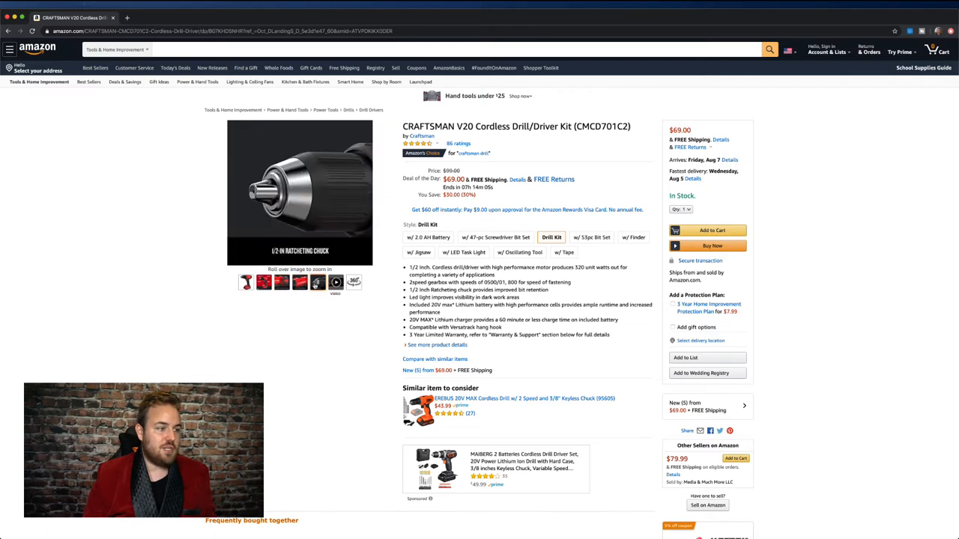
Watch the drill's product video full size, then view and close its 360-degree spin.
click(335, 282)
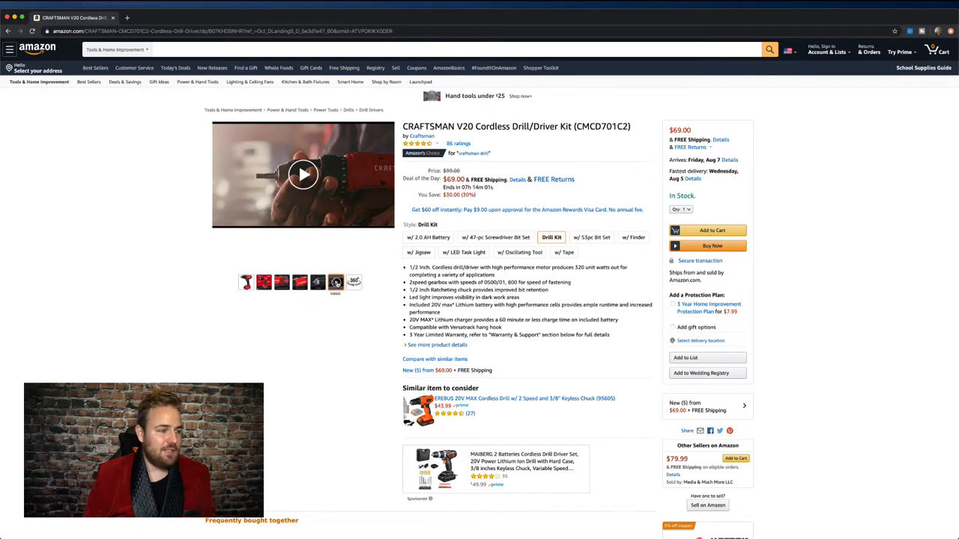
click(303, 174)
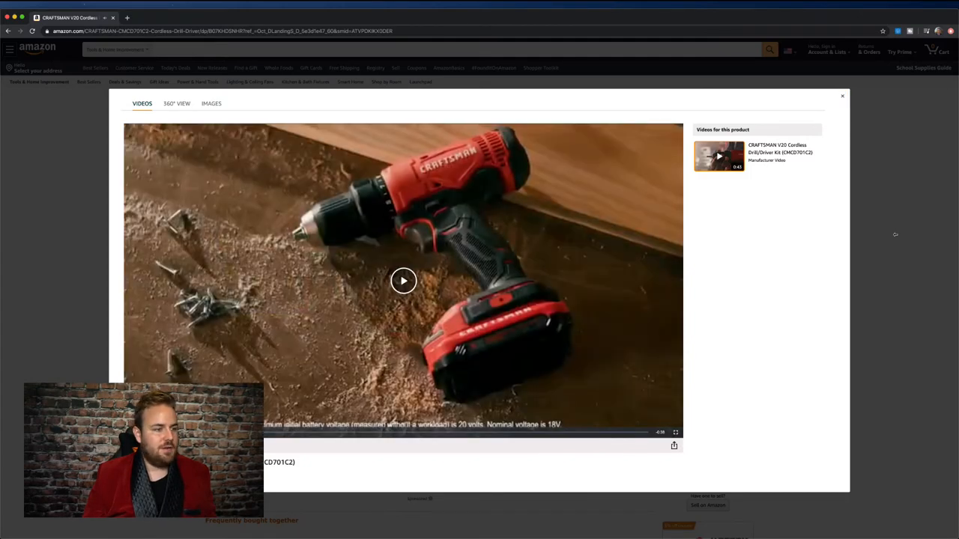
click(842, 95)
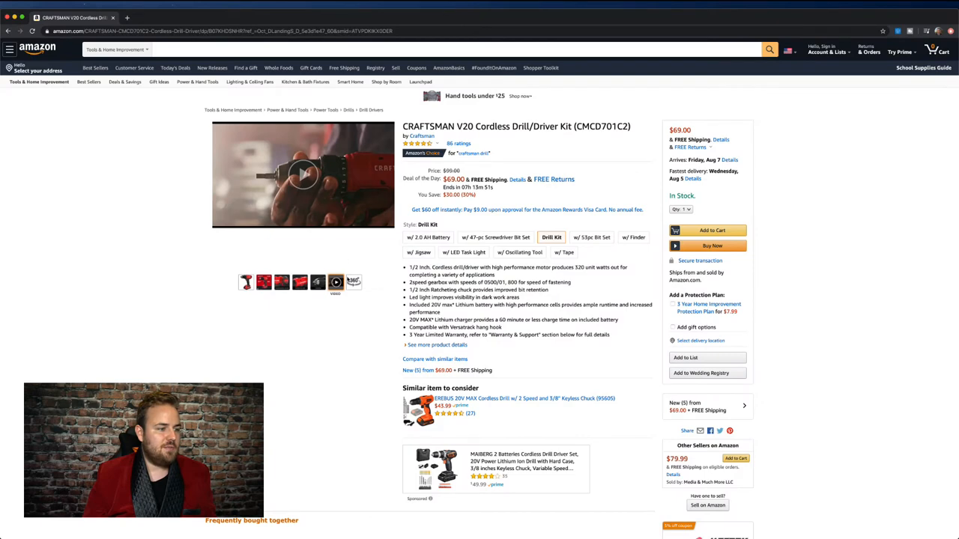
click(353, 282)
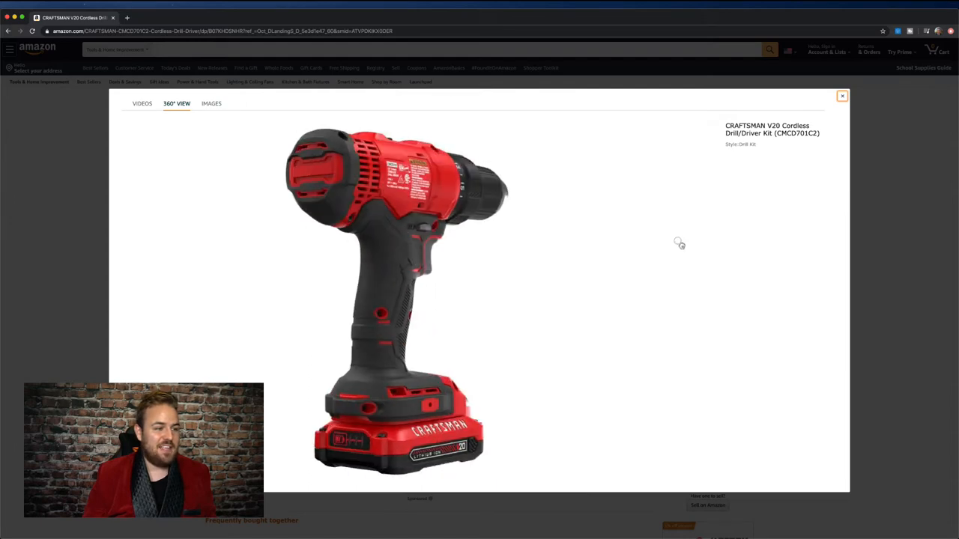
click(842, 96)
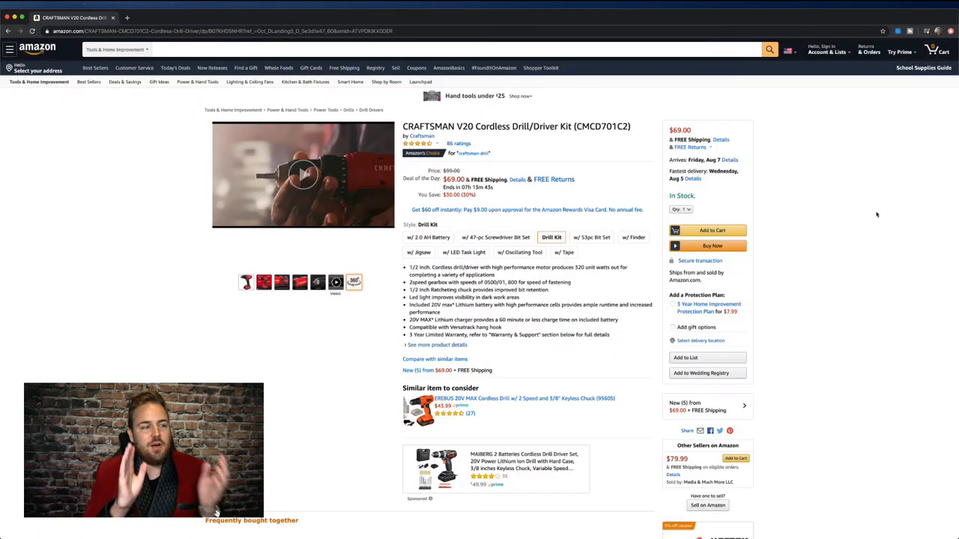
mouse_move(897, 215)
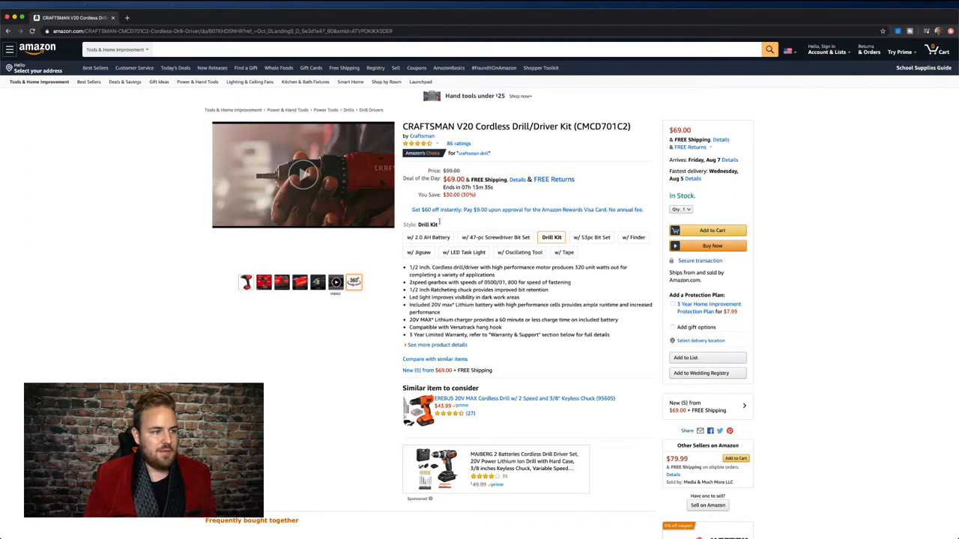
click(428, 237)
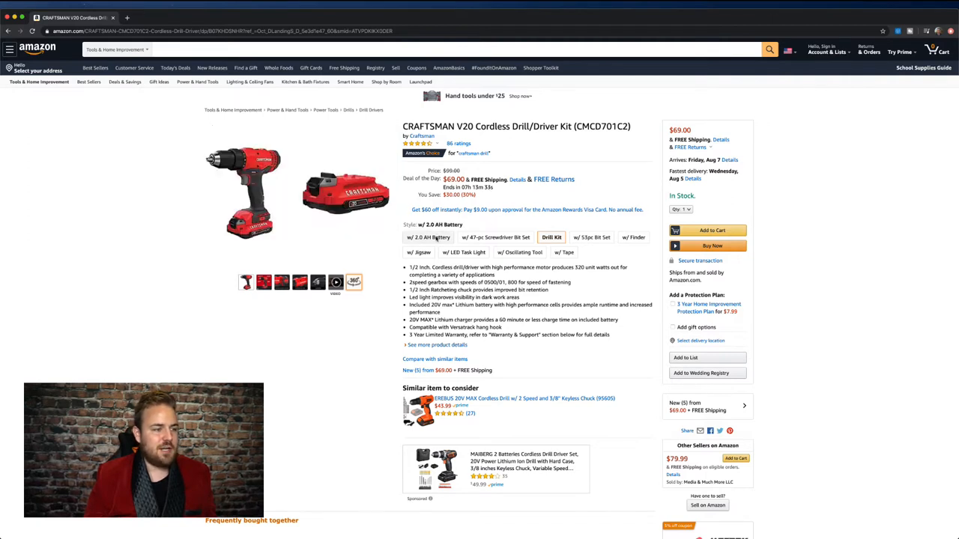
click(496, 237)
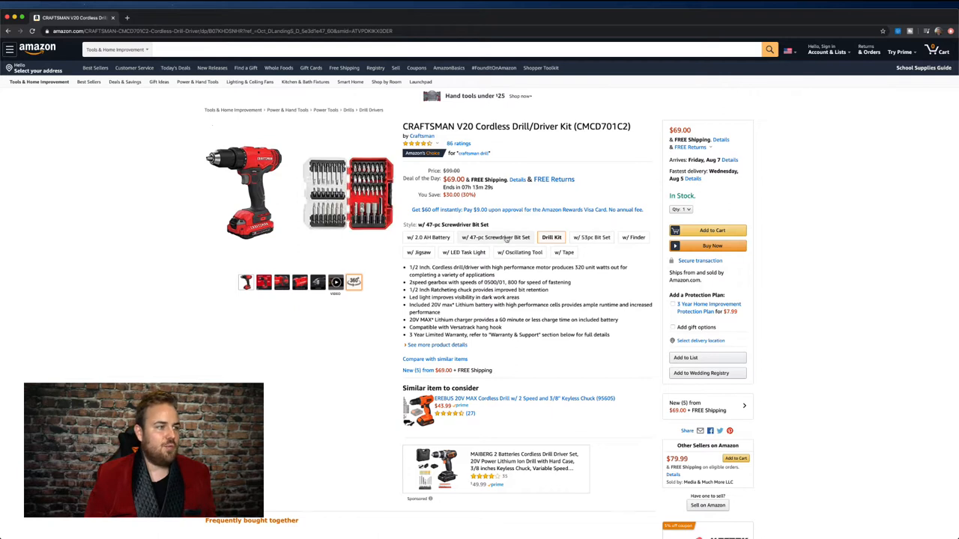
mouse_move(504, 238)
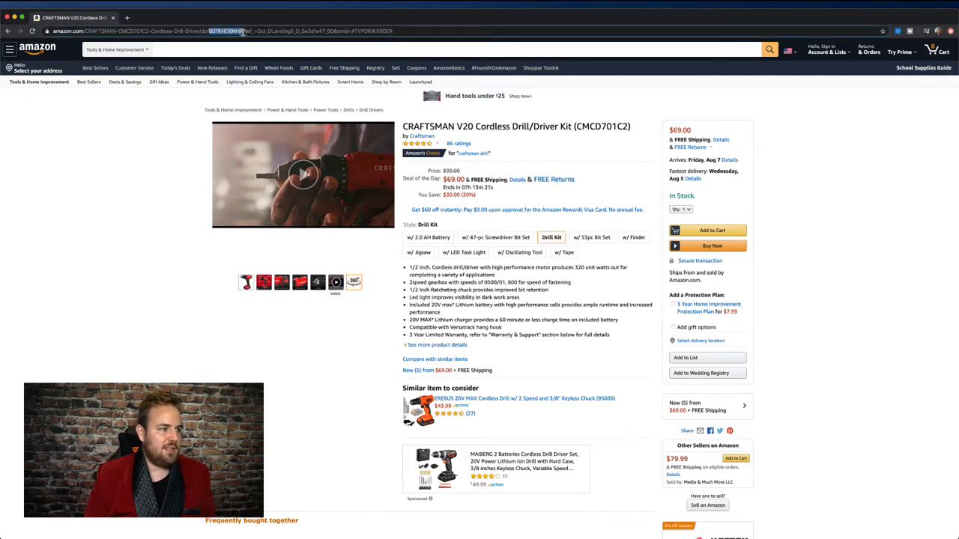
click(495, 238)
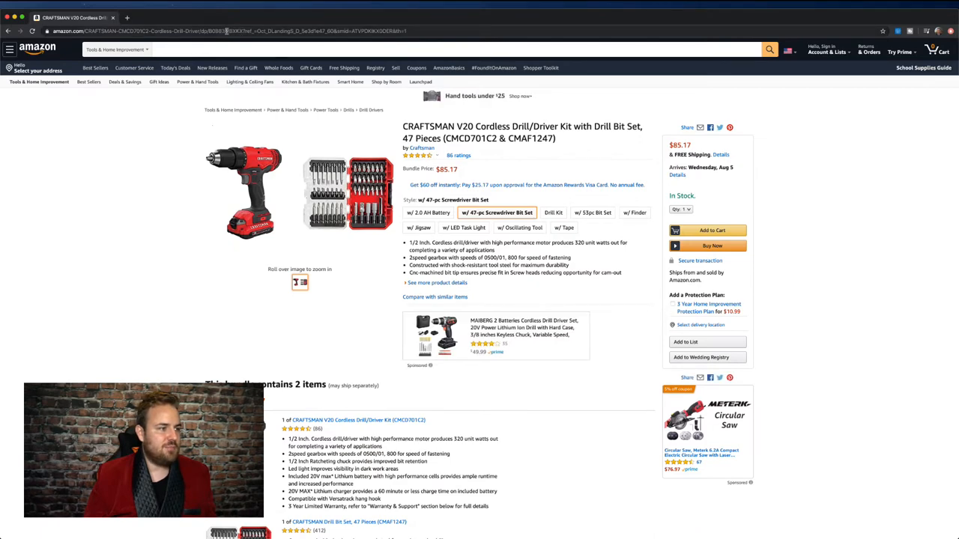
click(551, 213)
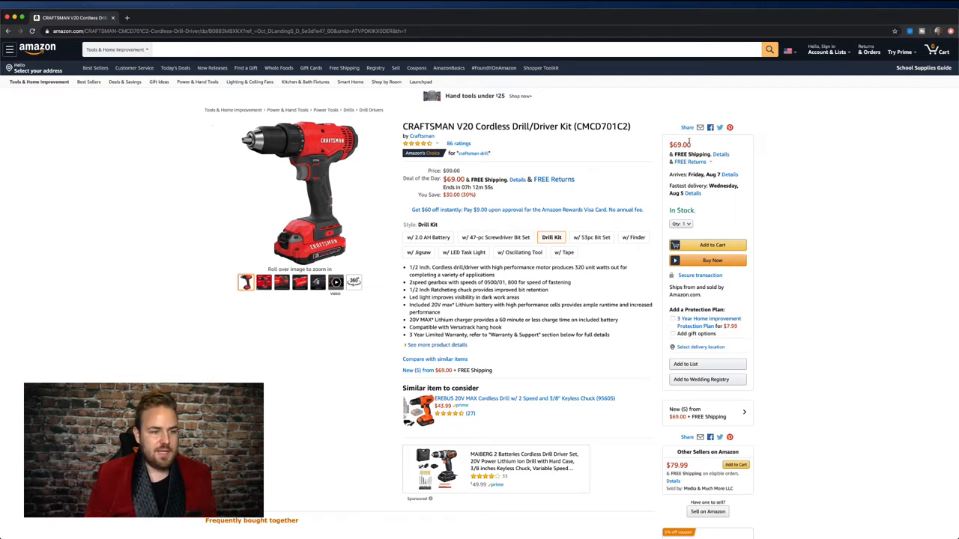
mouse_move(693, 171)
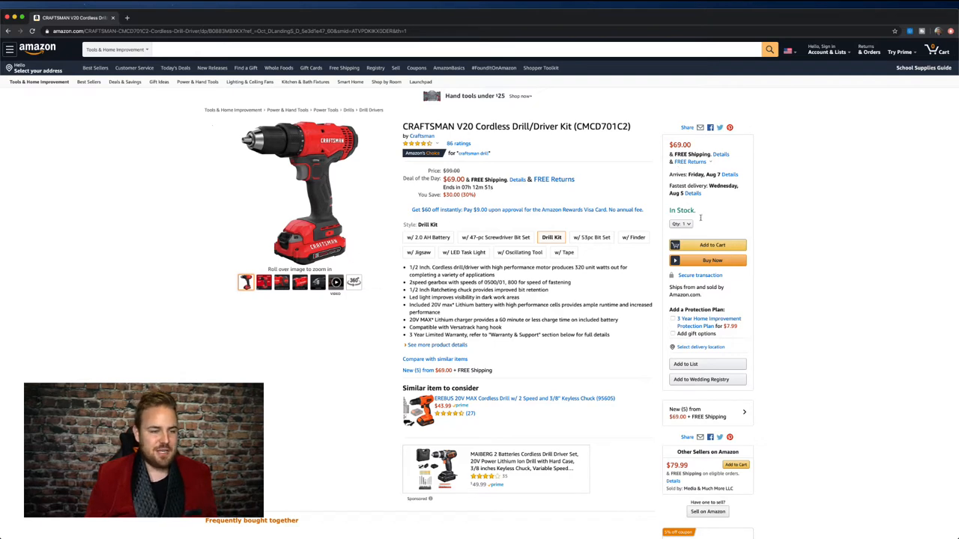
drag(670, 287, 722, 294)
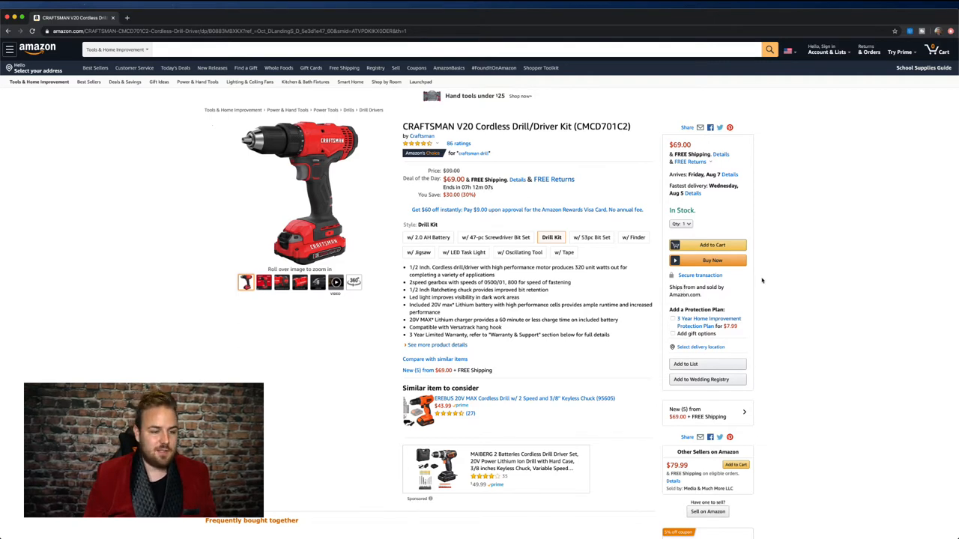
scroll(down, 3)
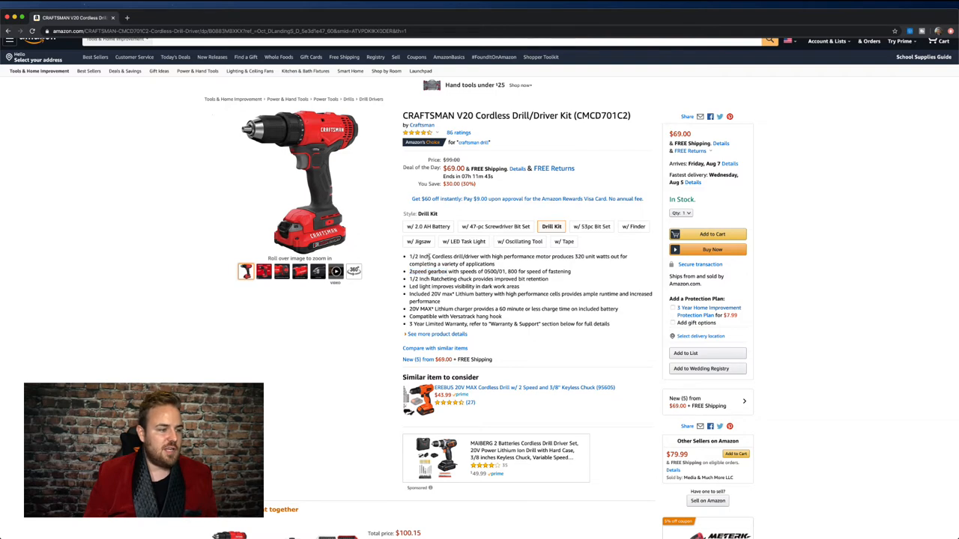
double_click(455, 256)
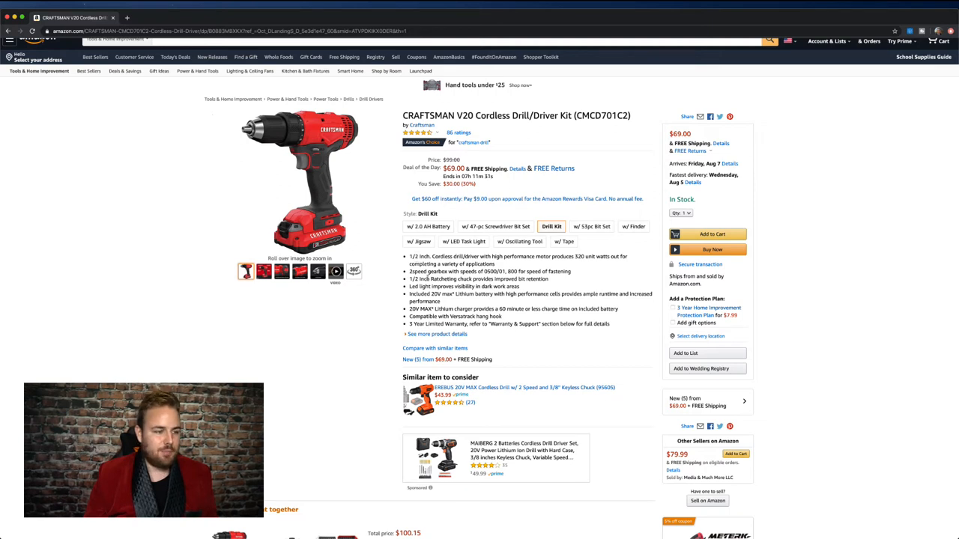
scroll(down, 3)
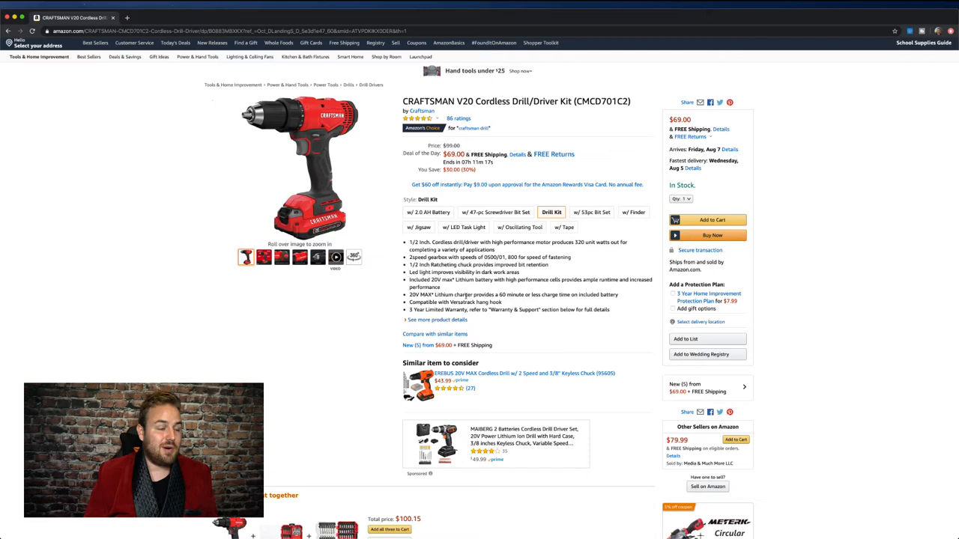
scroll(down, 3)
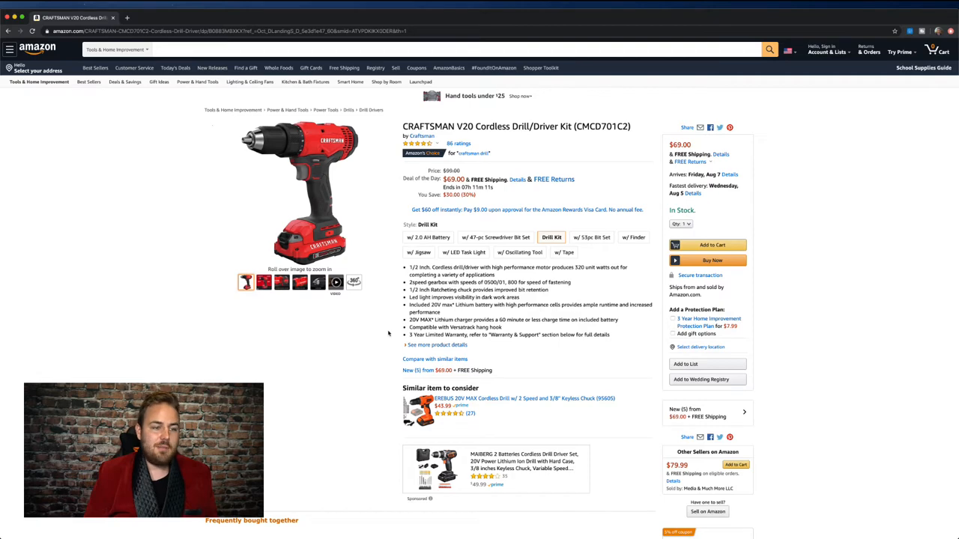
Scroll past the sponsored drill carousels and From the manufacturer banners.
scroll(down, 3)
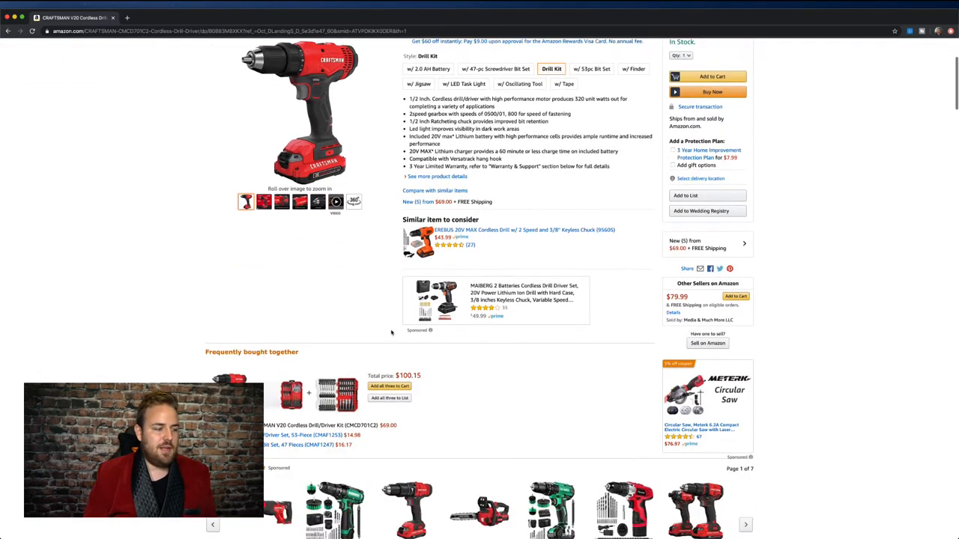
scroll(down, 3)
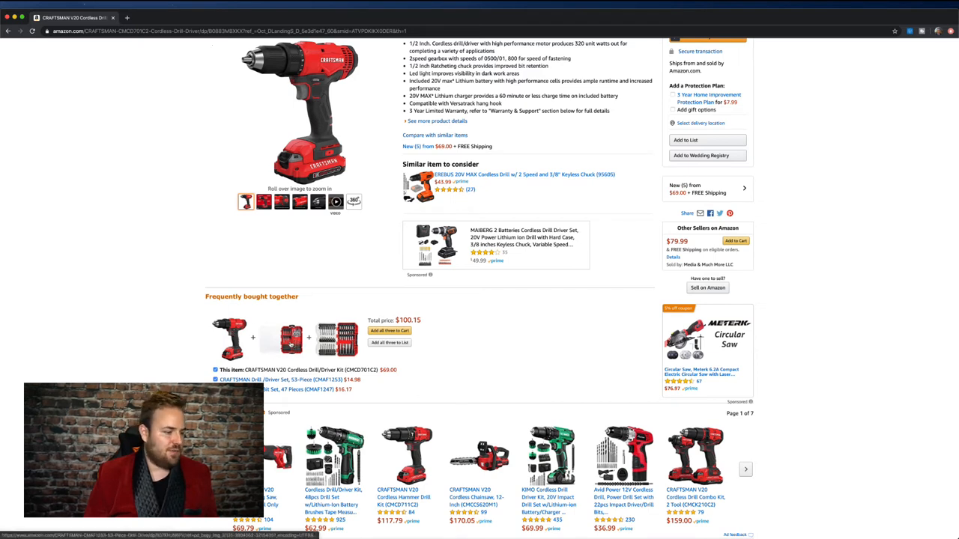
scroll(down, 3)
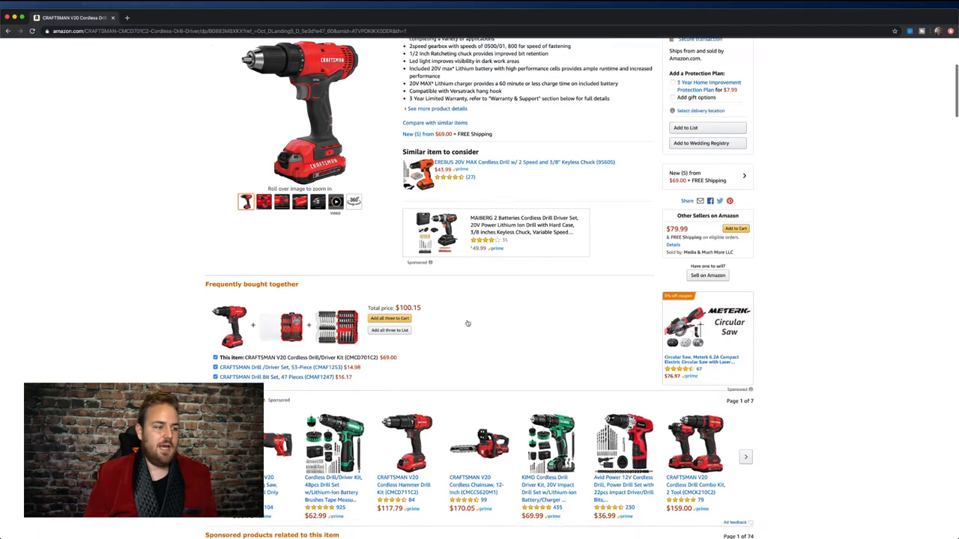
scroll(down, 3)
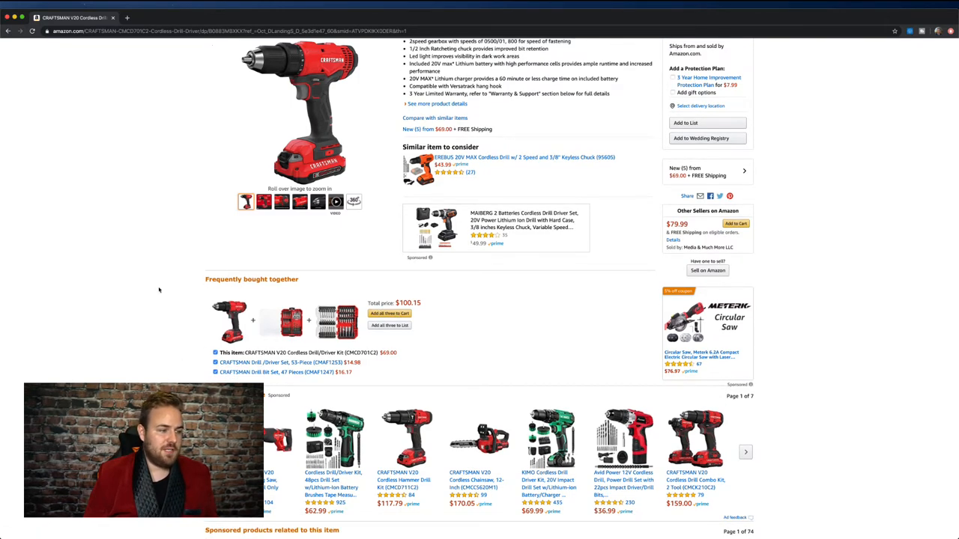
scroll(down, 3)
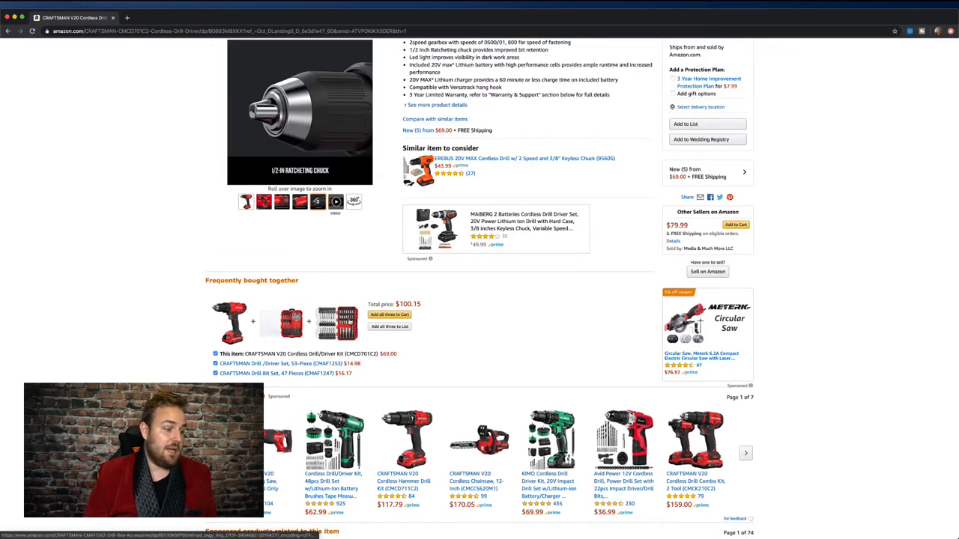
scroll(down, 3)
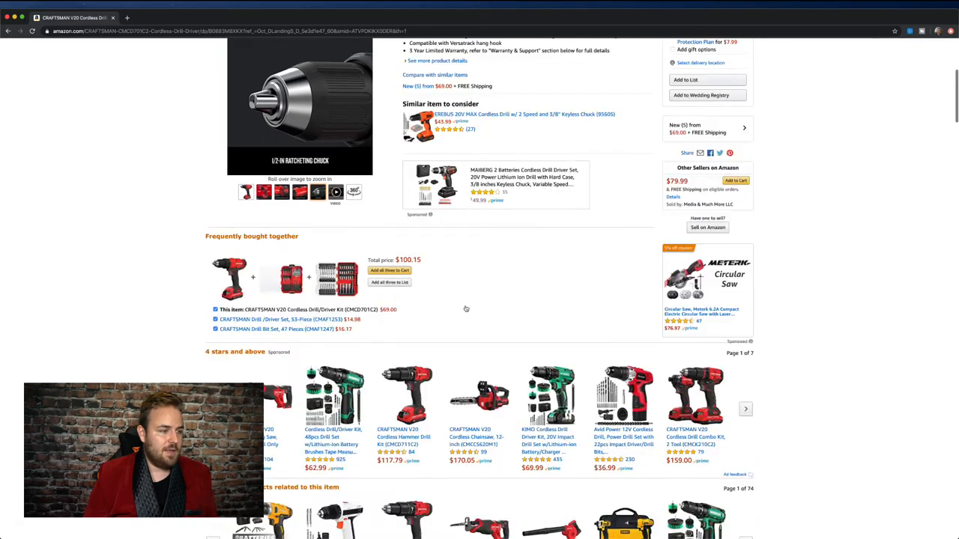
scroll(down, 3)
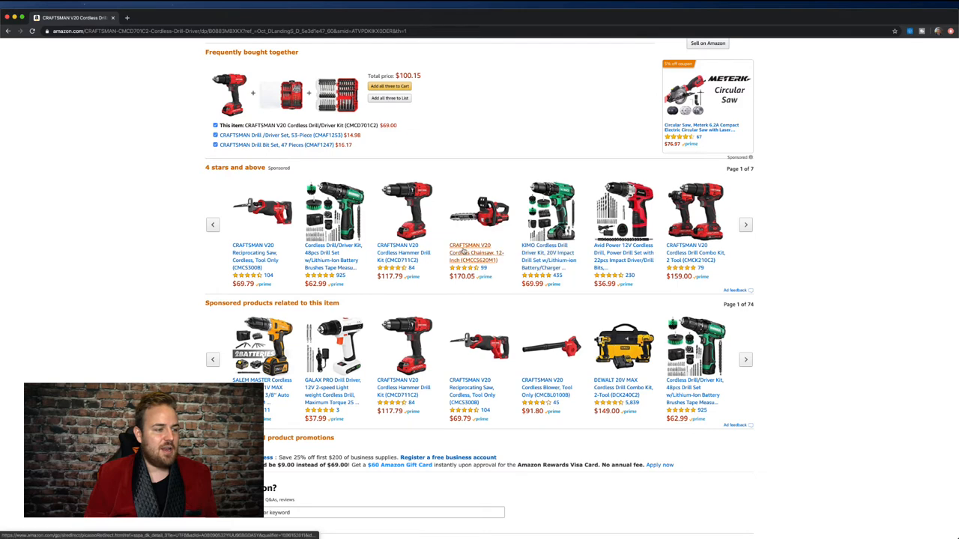
scroll(down, 3)
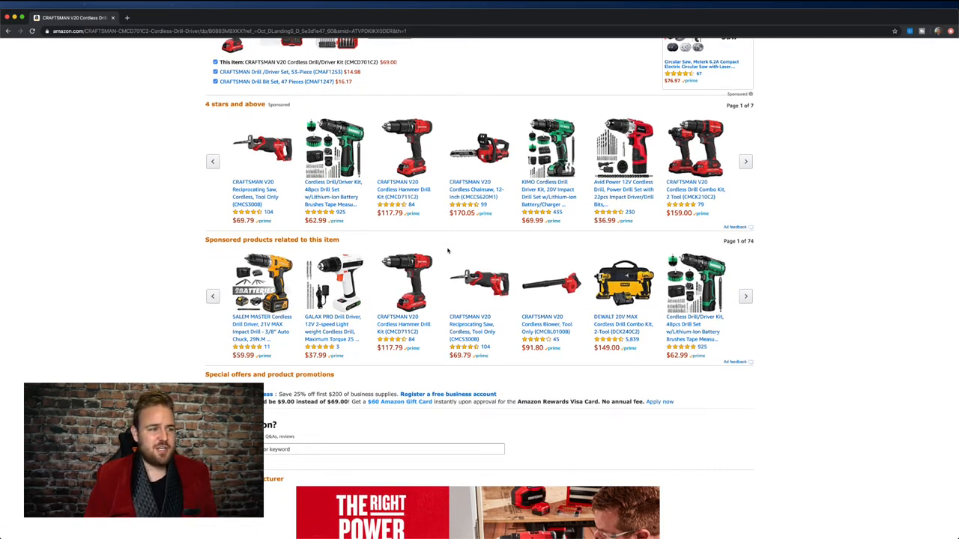
scroll(down, 3)
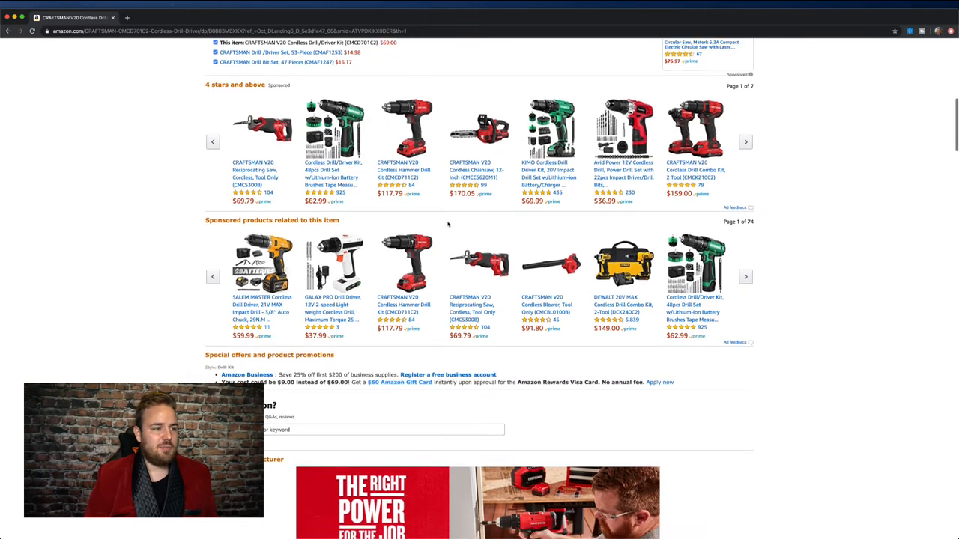
scroll(down, 3)
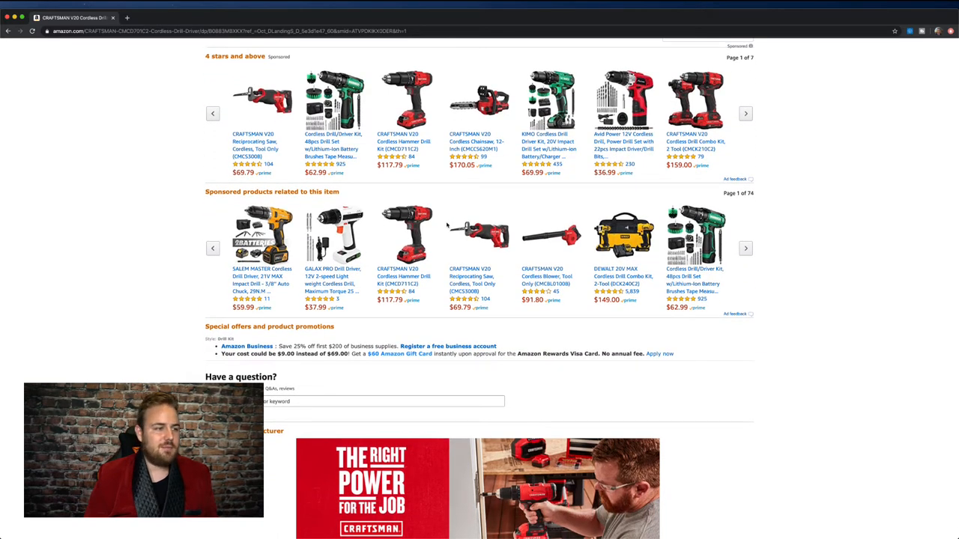
scroll(down, 3)
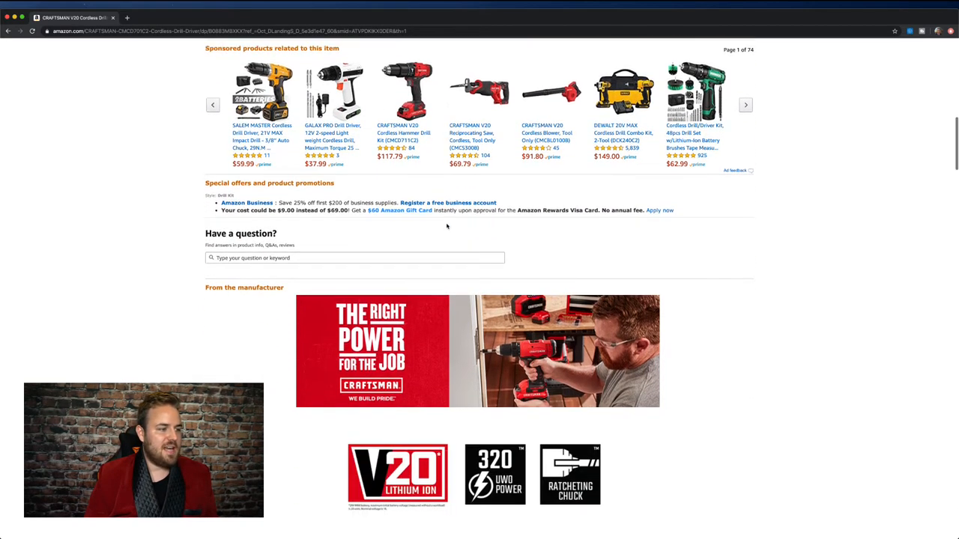
scroll(down, 3)
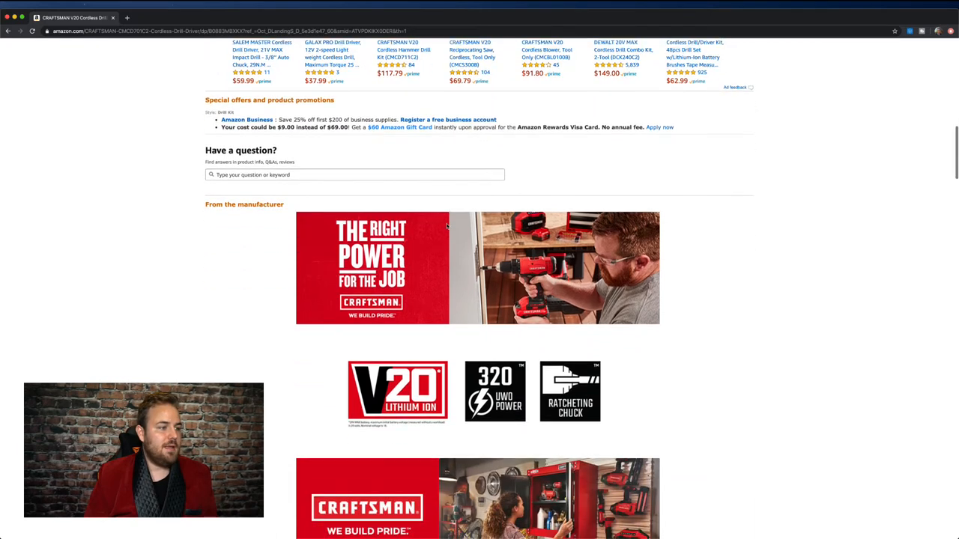
scroll(down, 3)
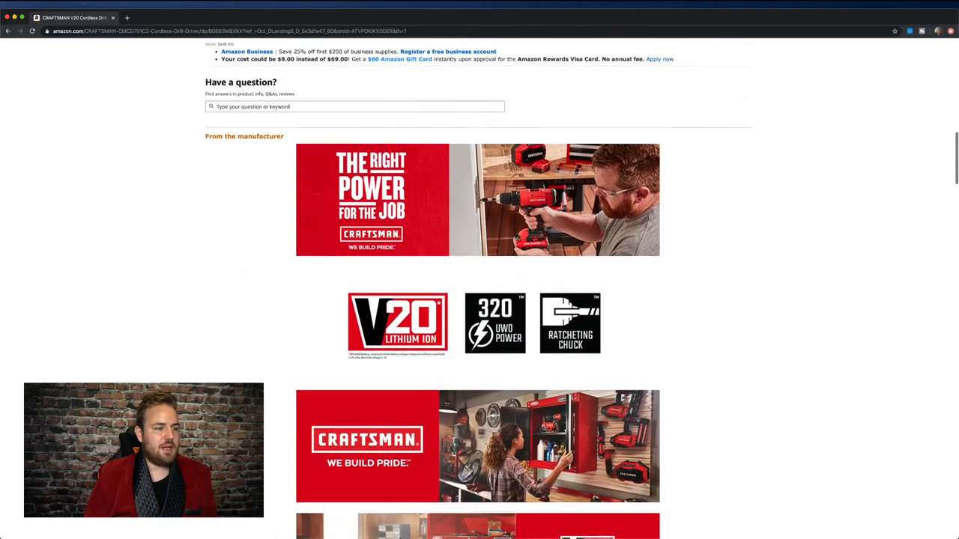
scroll(down, 3)
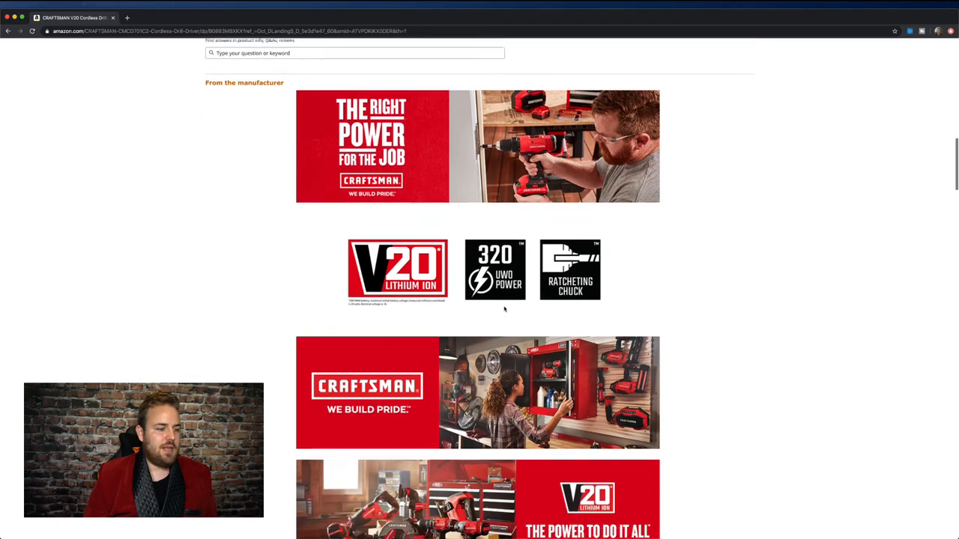
Continue to the Compare with similar items table of six drills, $59 to $183.89.
scroll(up, 3)
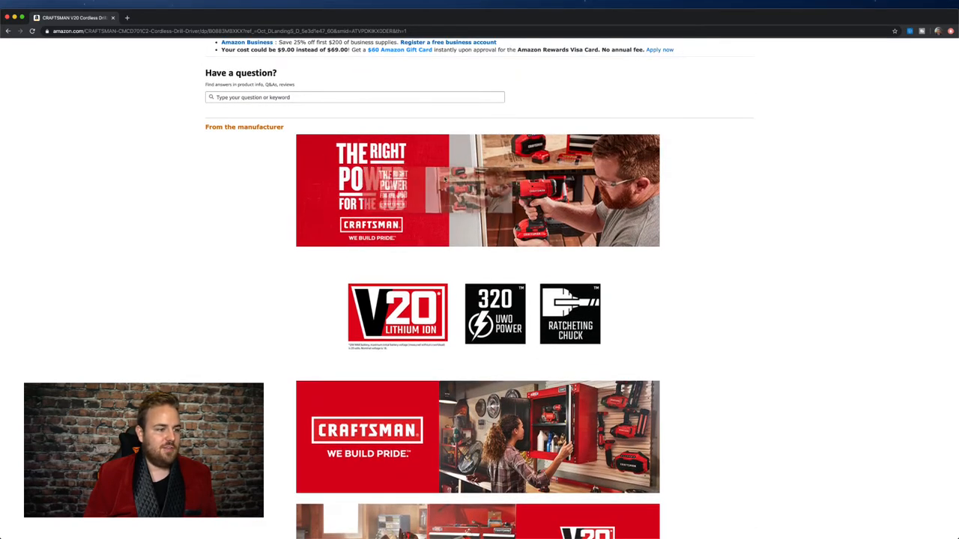
scroll(down, 3)
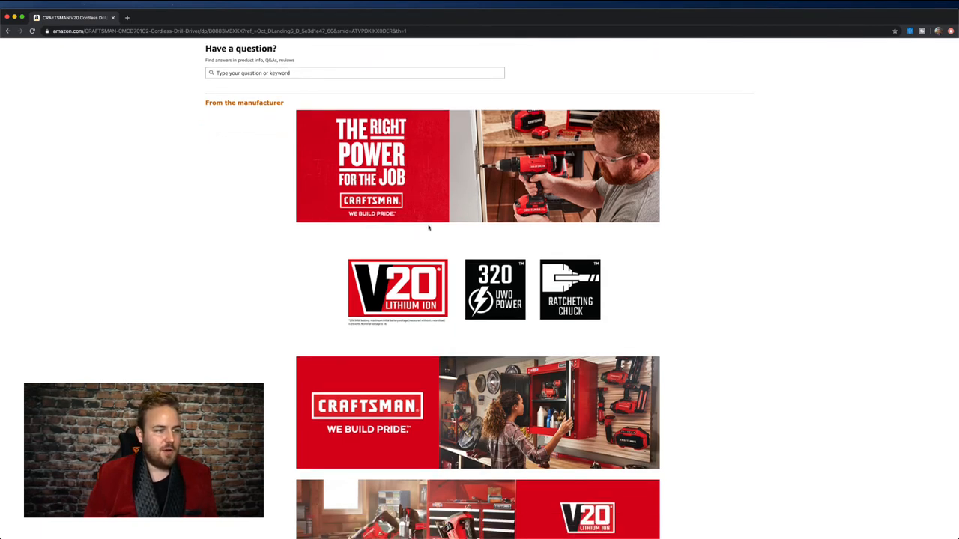
scroll(down, 3)
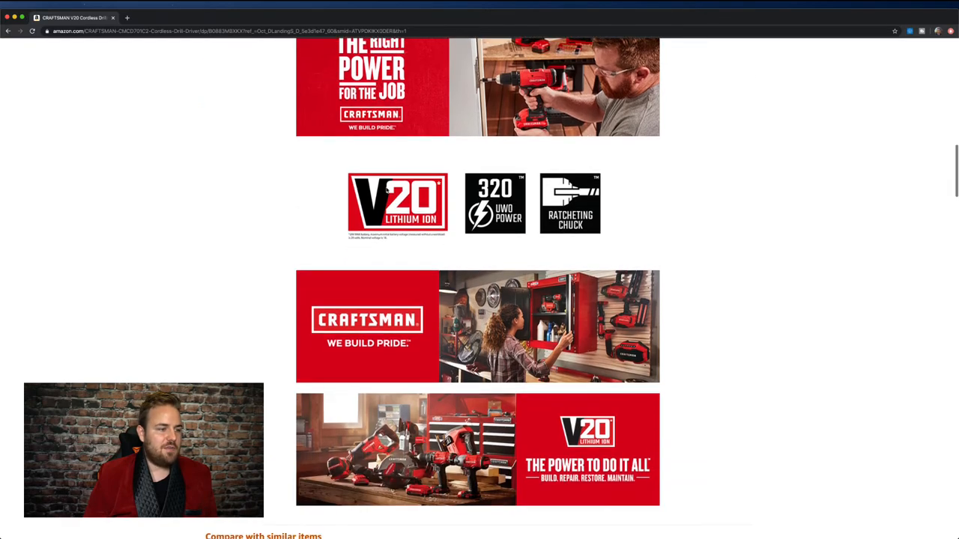
scroll(down, 3)
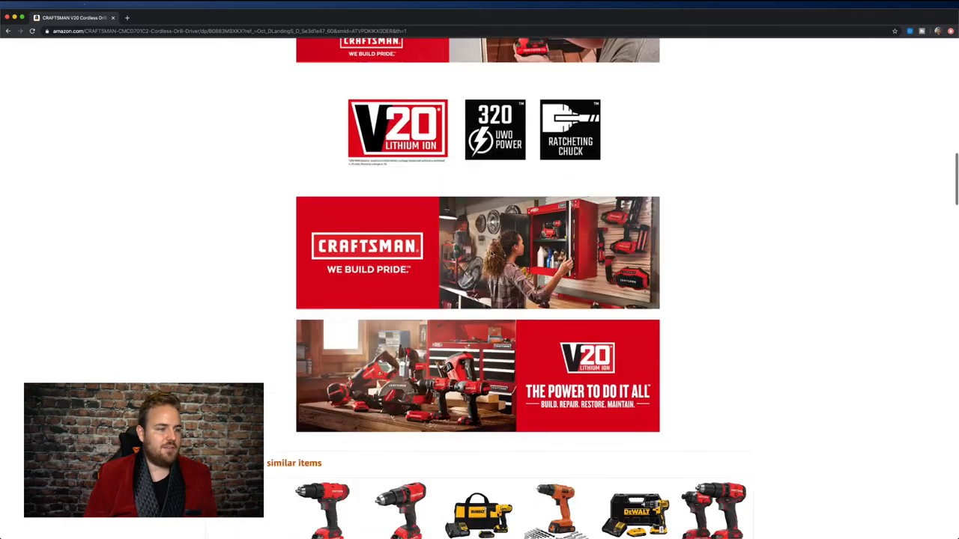
scroll(up, 3)
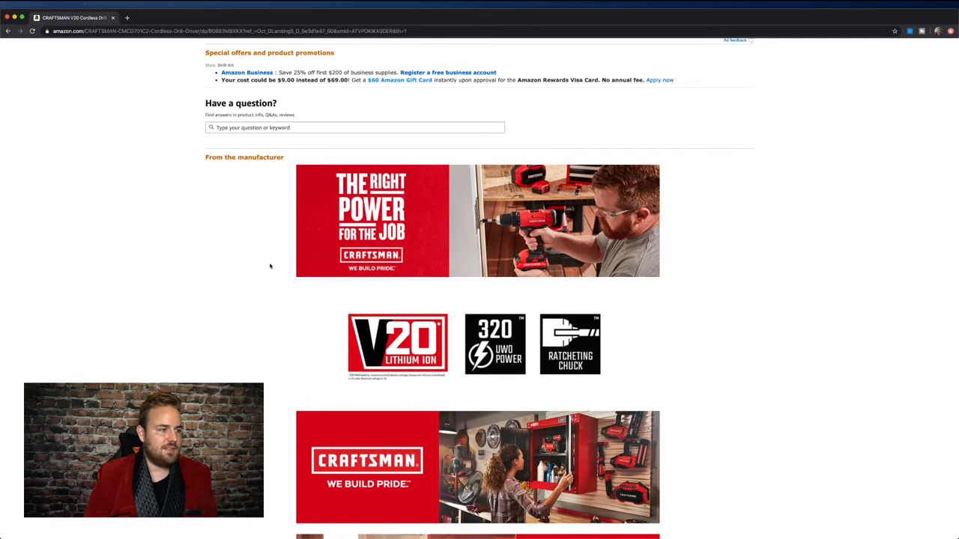
scroll(down, 3)
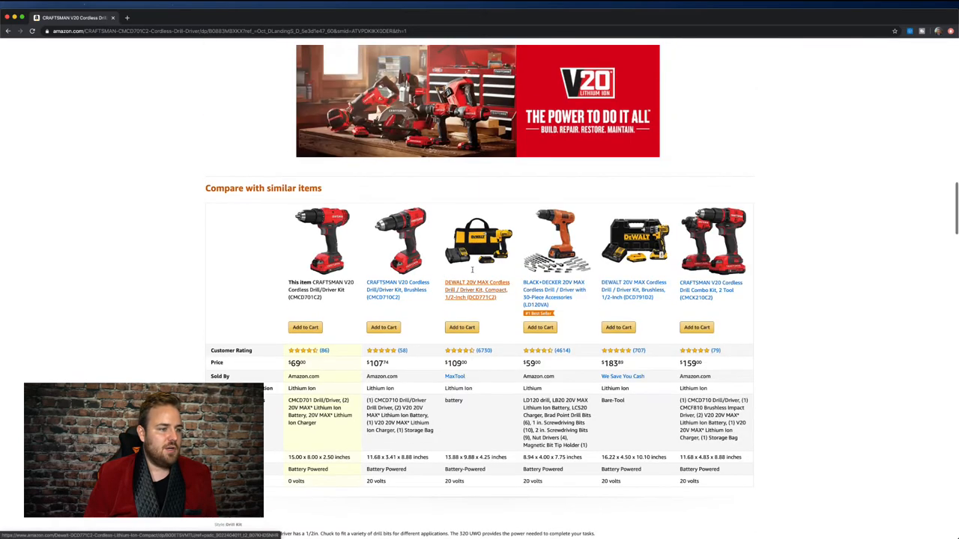
scroll(down, 3)
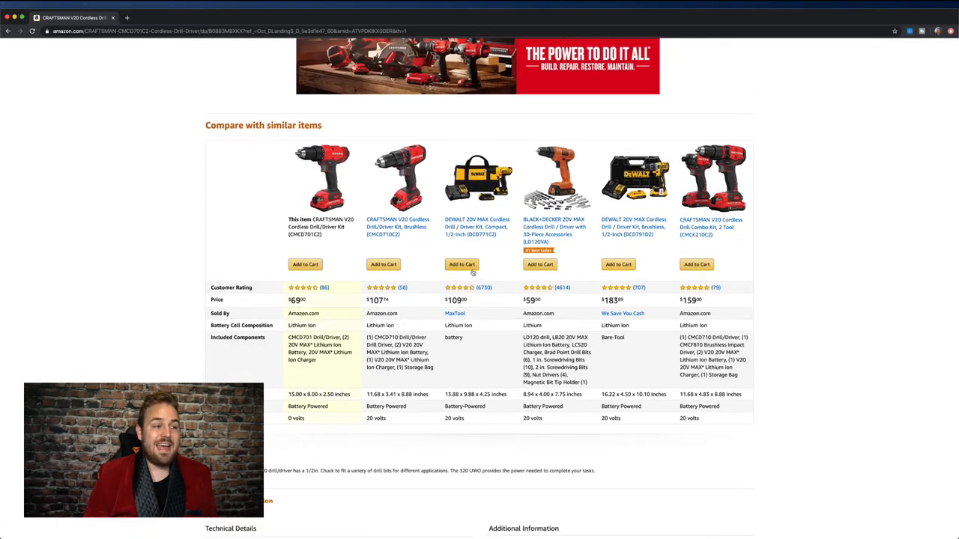
mouse_move(267, 175)
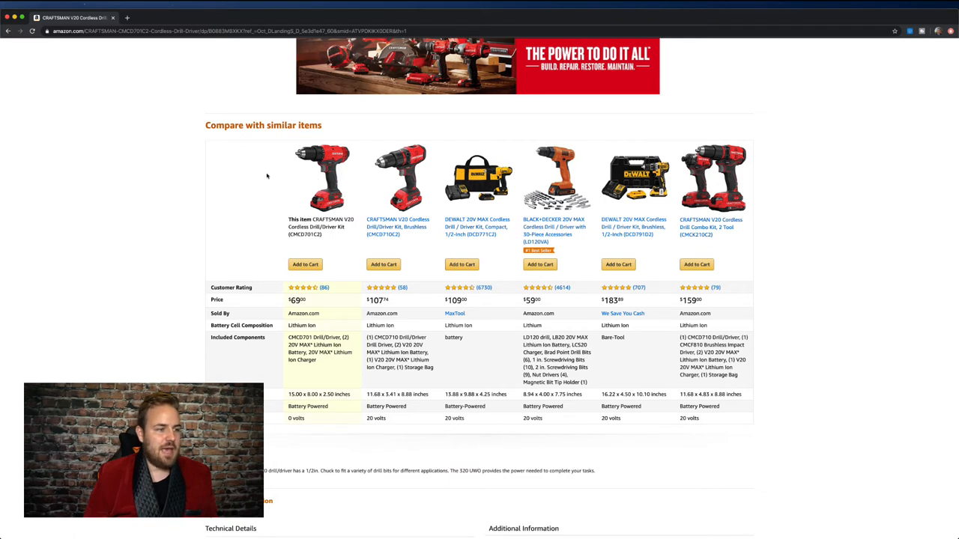
mouse_move(827, 242)
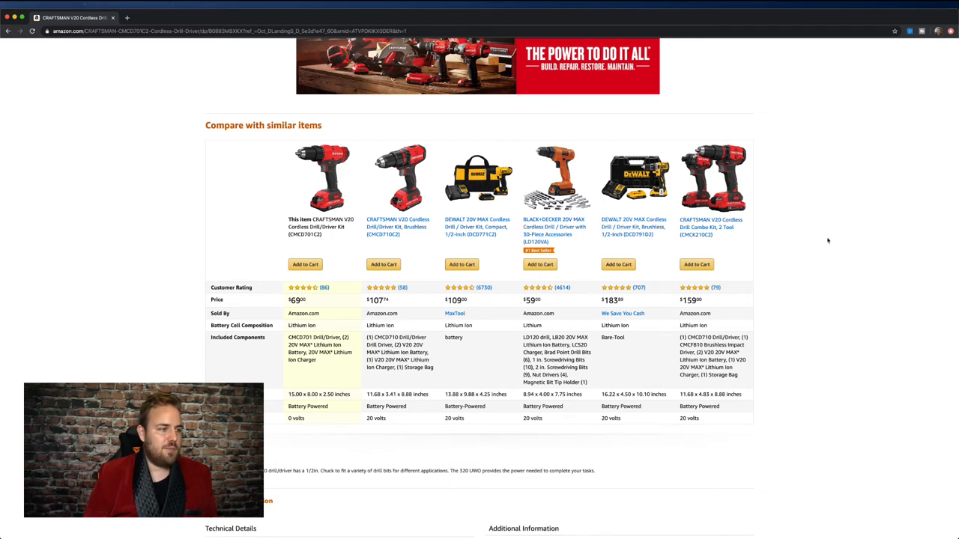
mouse_move(534, 254)
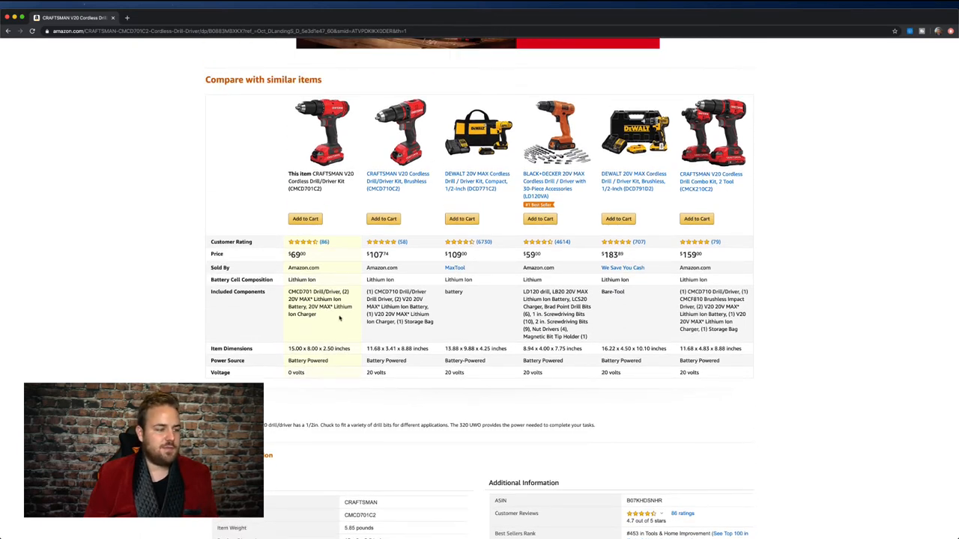
scroll(down, 3)
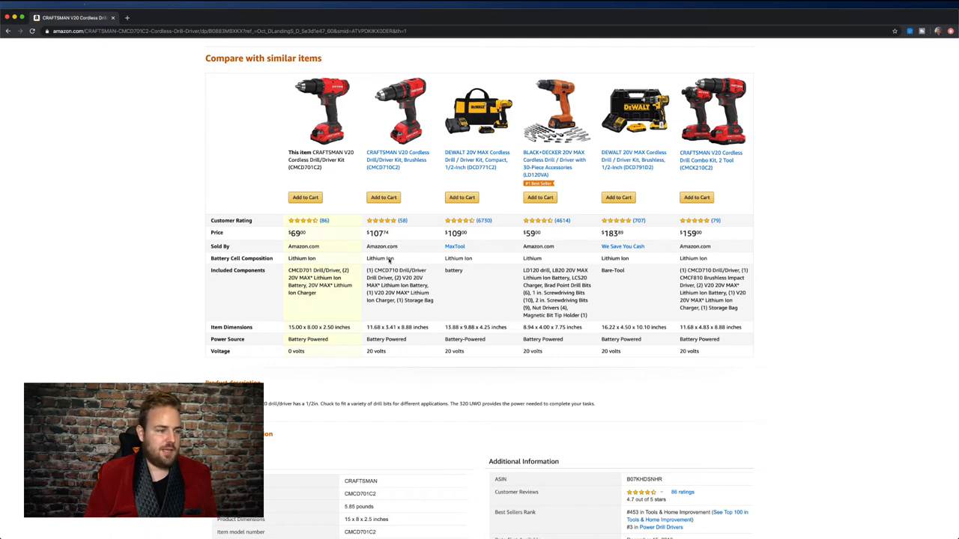
mouse_move(643, 258)
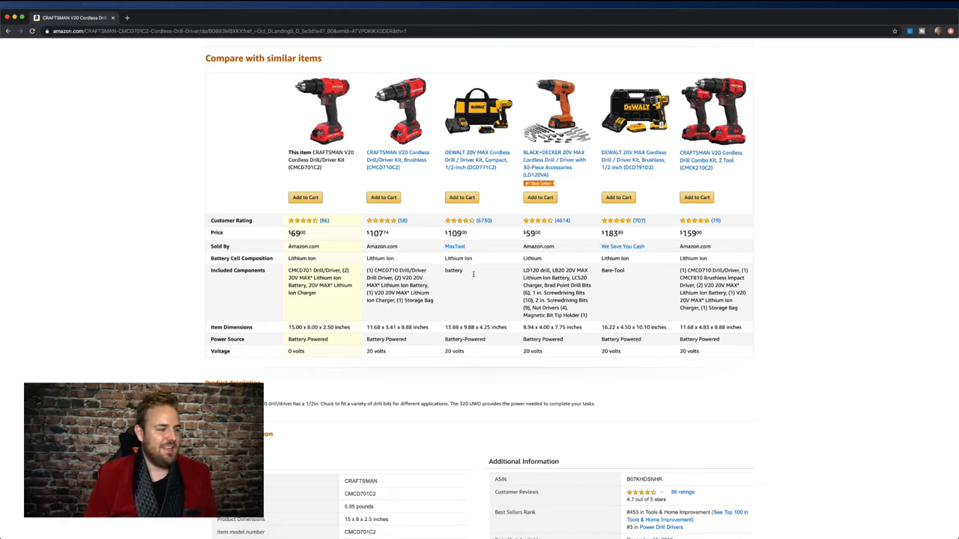
Read the product description and technical details, checking the 4.7-star rating from 86 reviews.
scroll(down, 3)
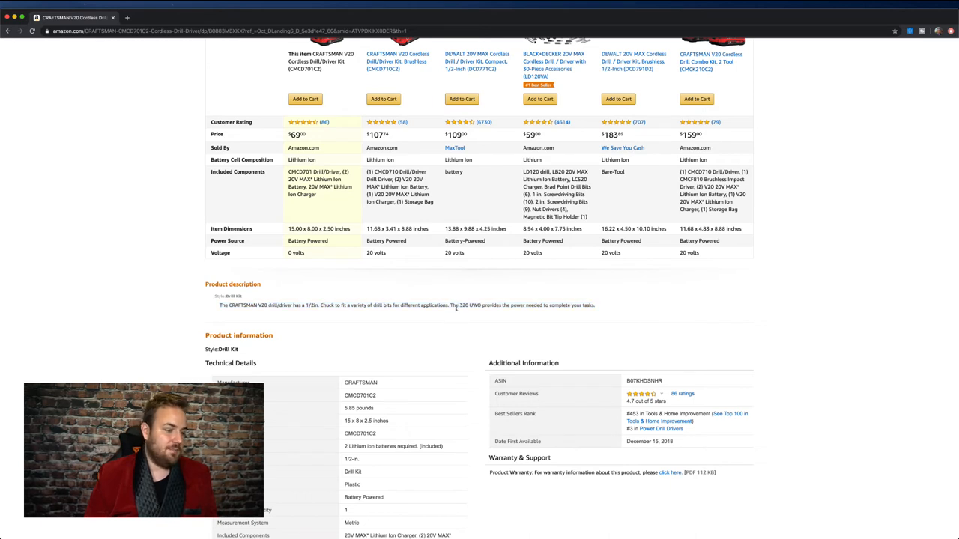
scroll(down, 3)
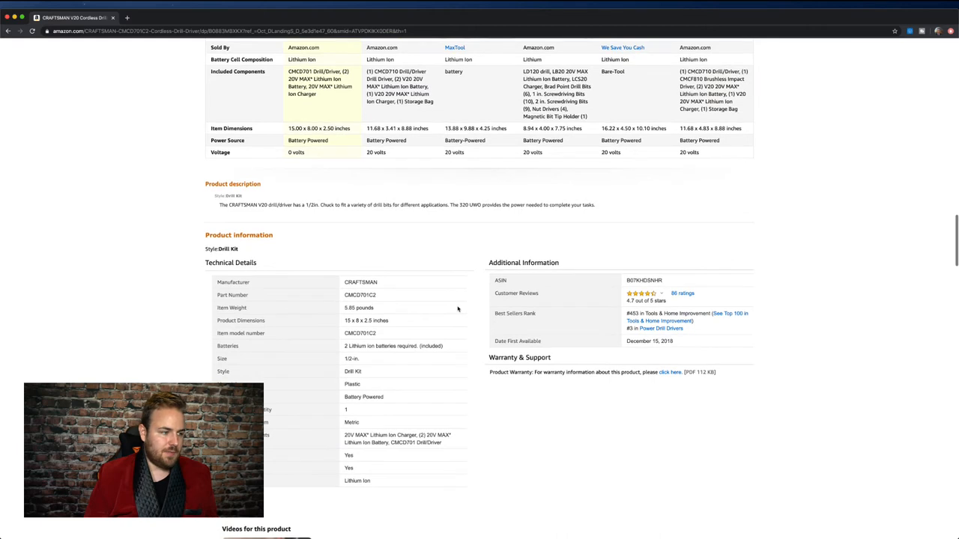
scroll(down, 3)
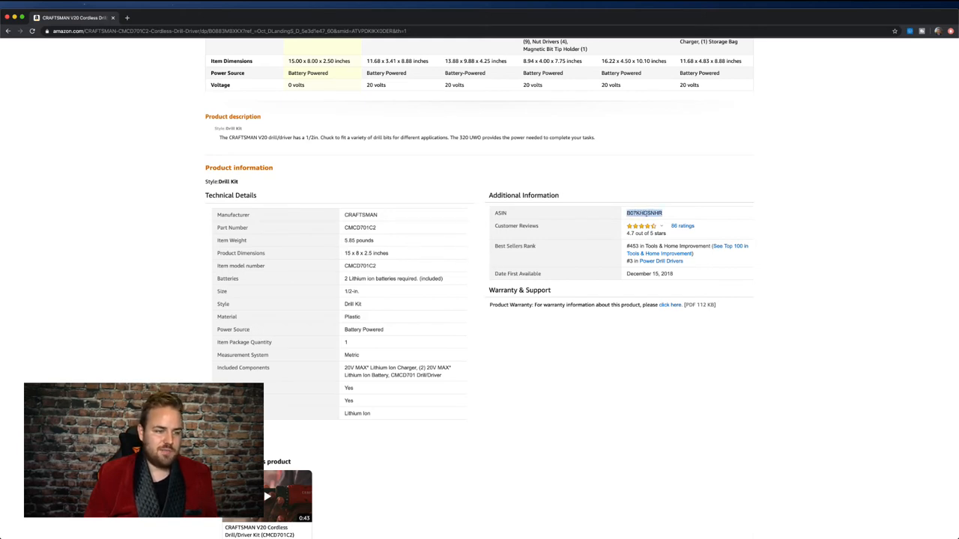
click(643, 225)
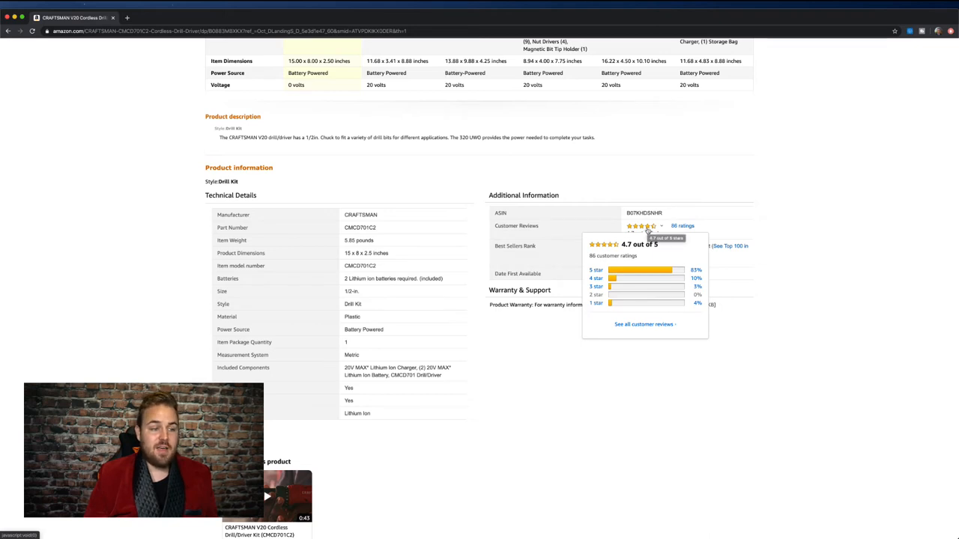
scroll(down, 3)
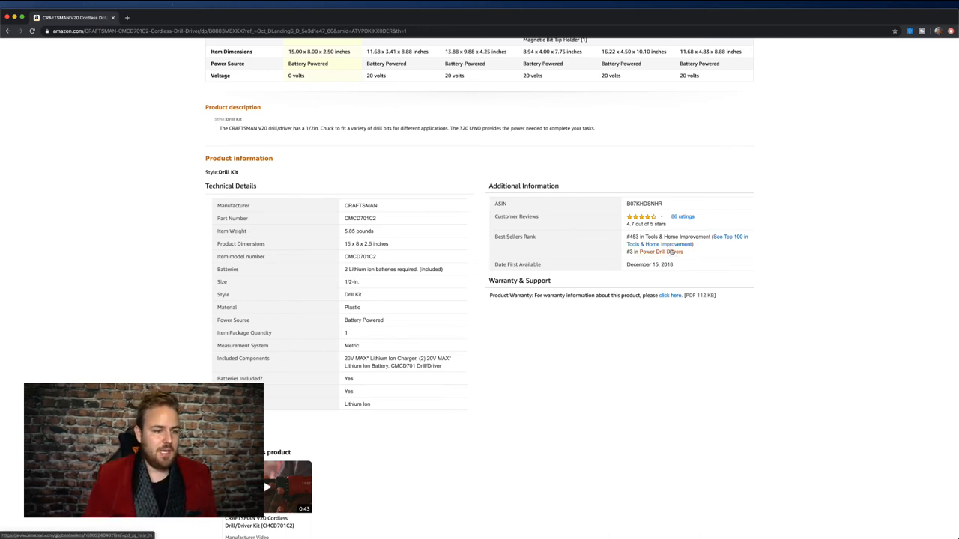
right_click(661, 251)
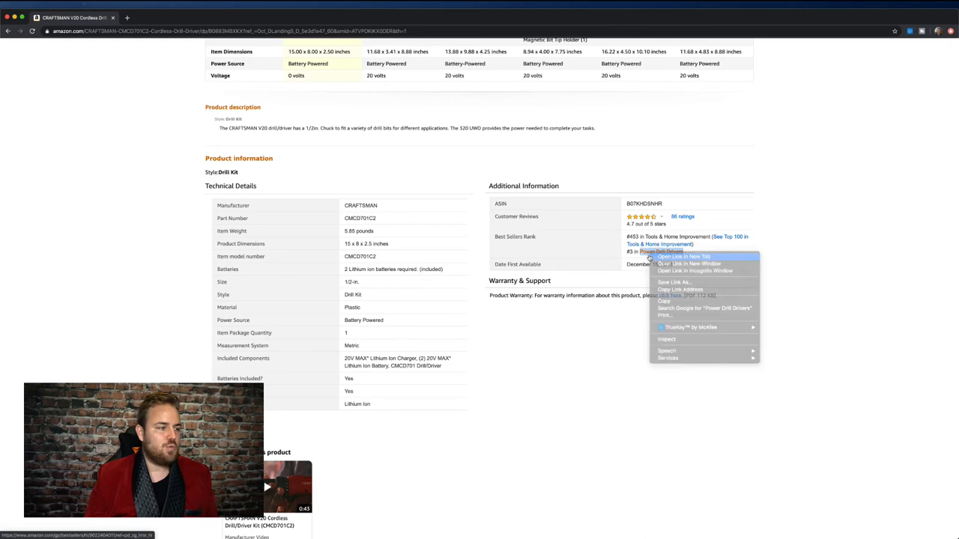
click(682, 257)
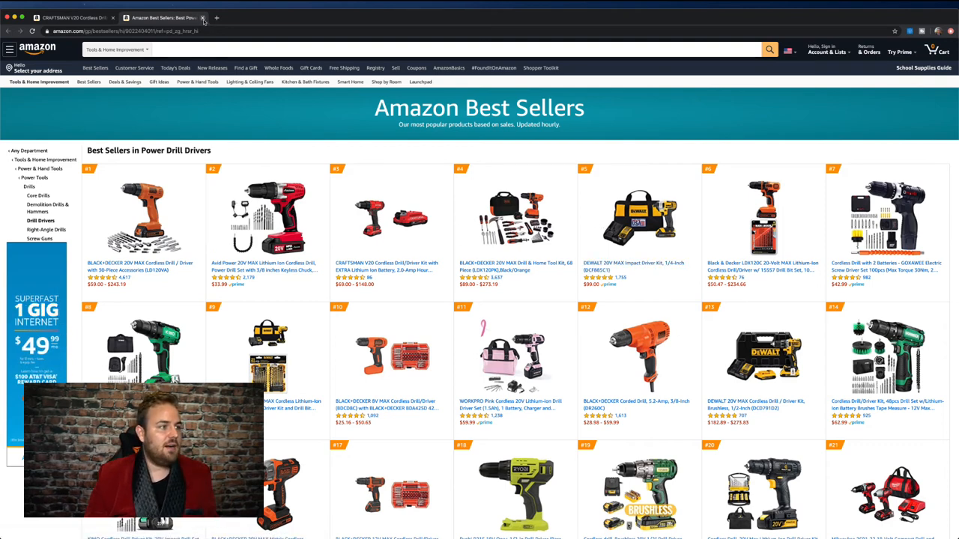
click(203, 17)
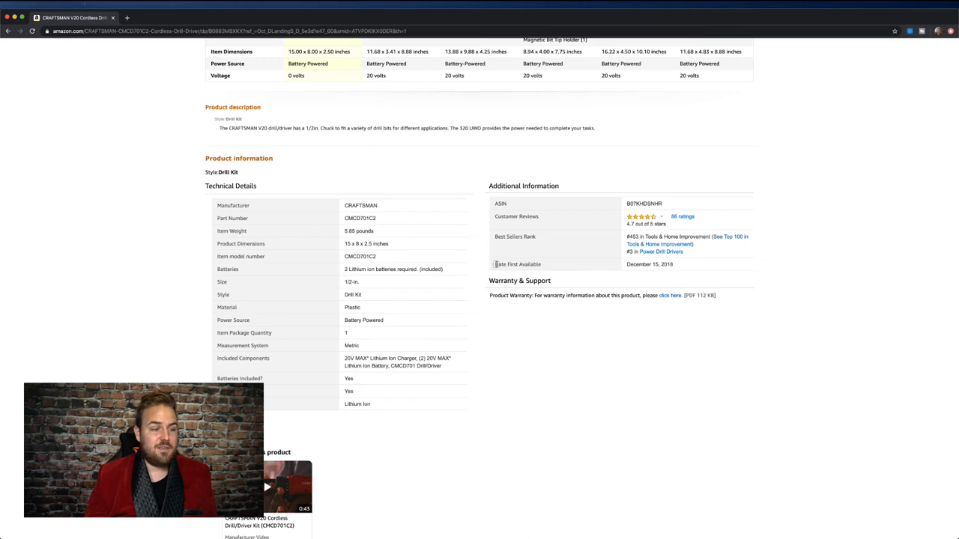
mouse_move(530, 301)
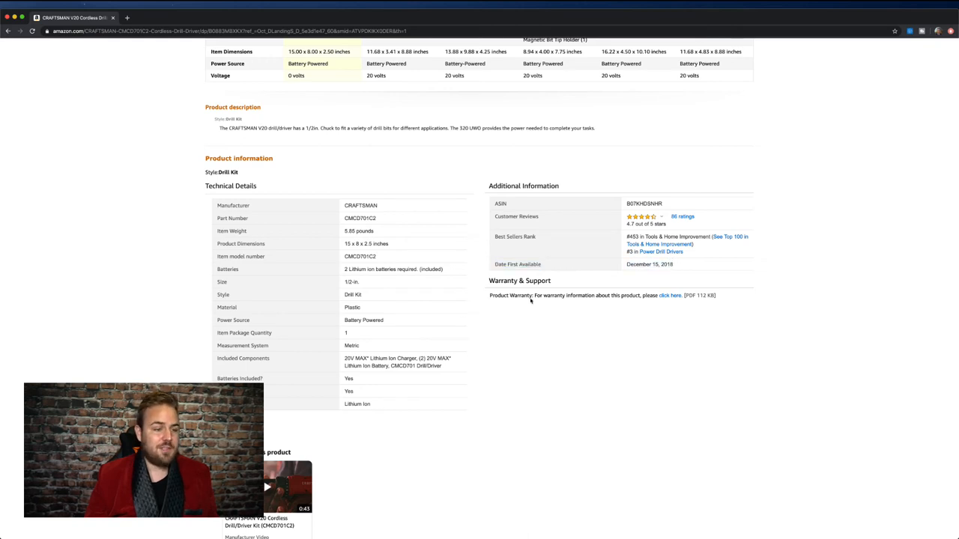
Scroll past Videos and Important information down to Customer questions & answers.
scroll(down, 3)
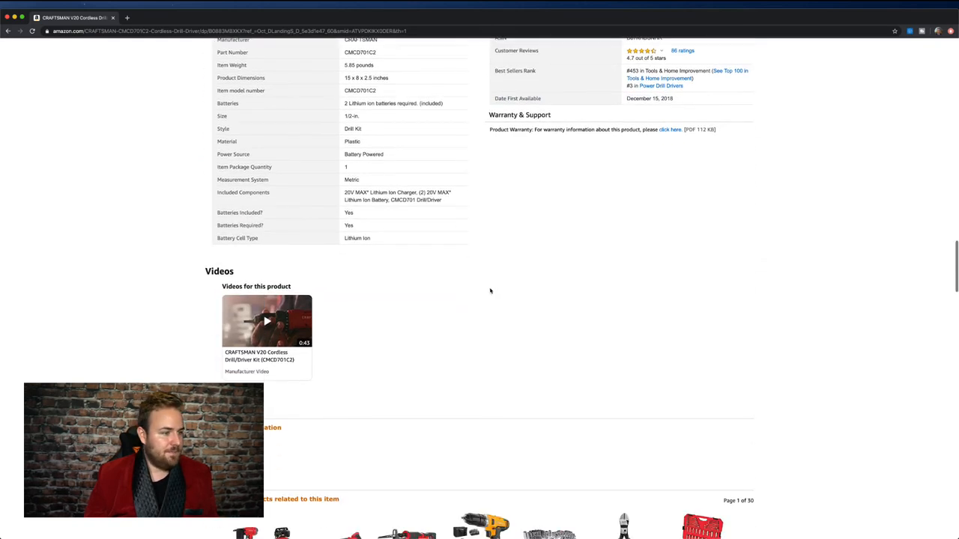
scroll(down, 3)
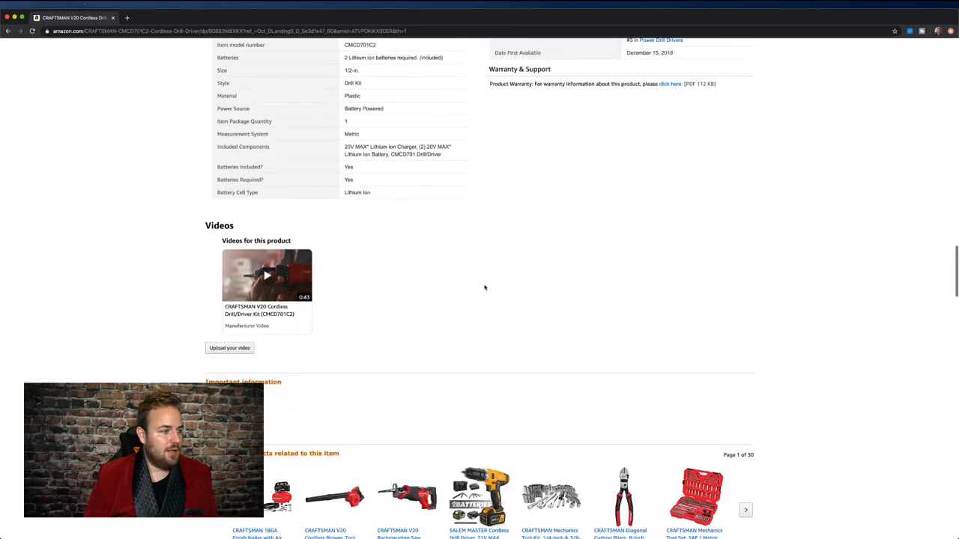
scroll(down, 3)
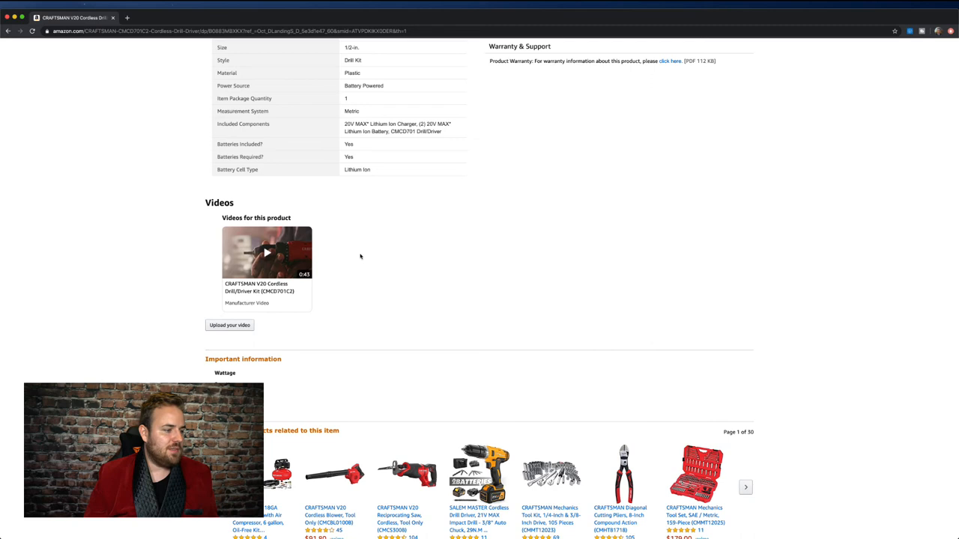
scroll(down, 3)
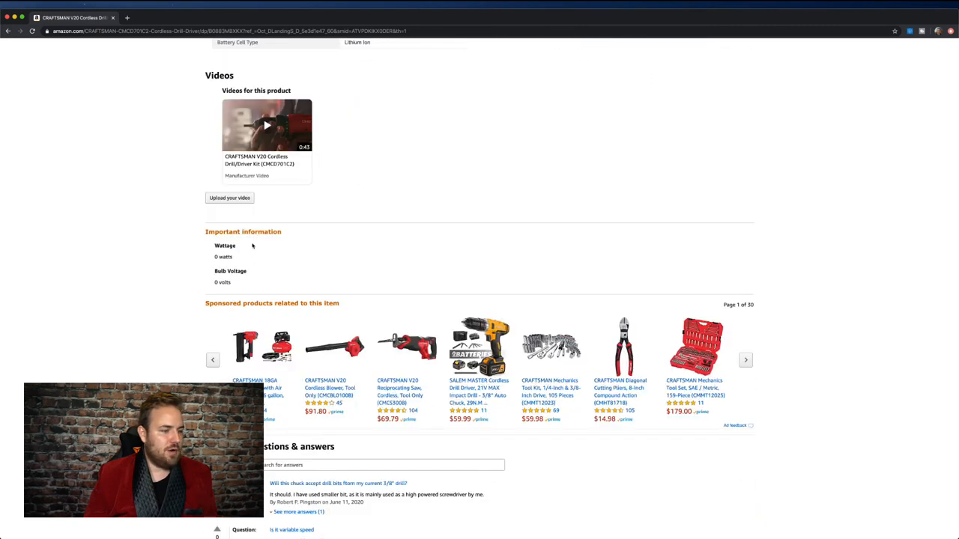
scroll(down, 3)
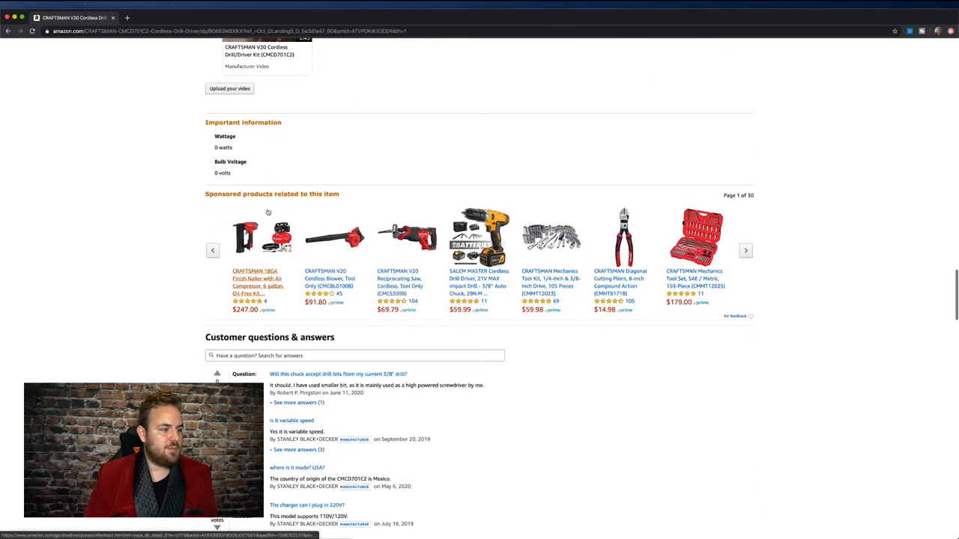
scroll(down, 3)
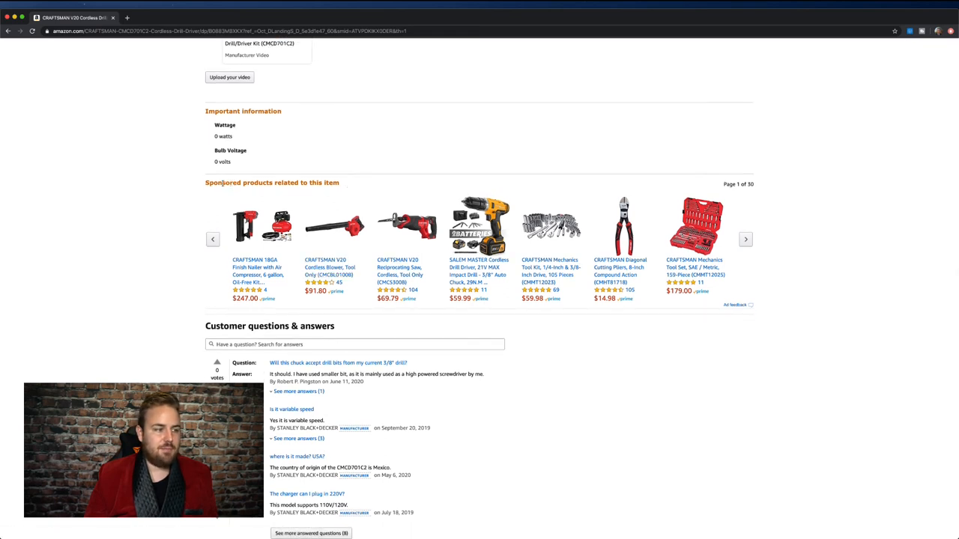
scroll(down, 3)
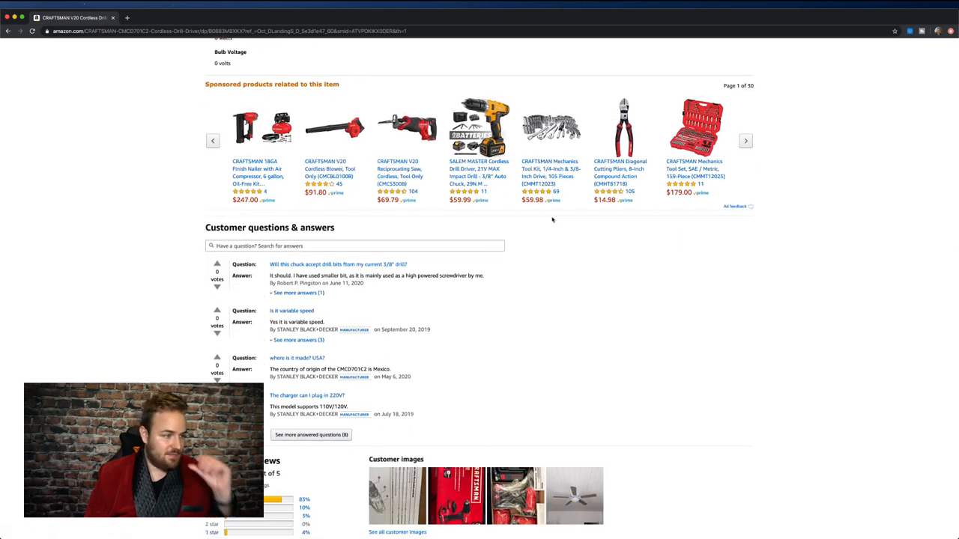
scroll(down, 3)
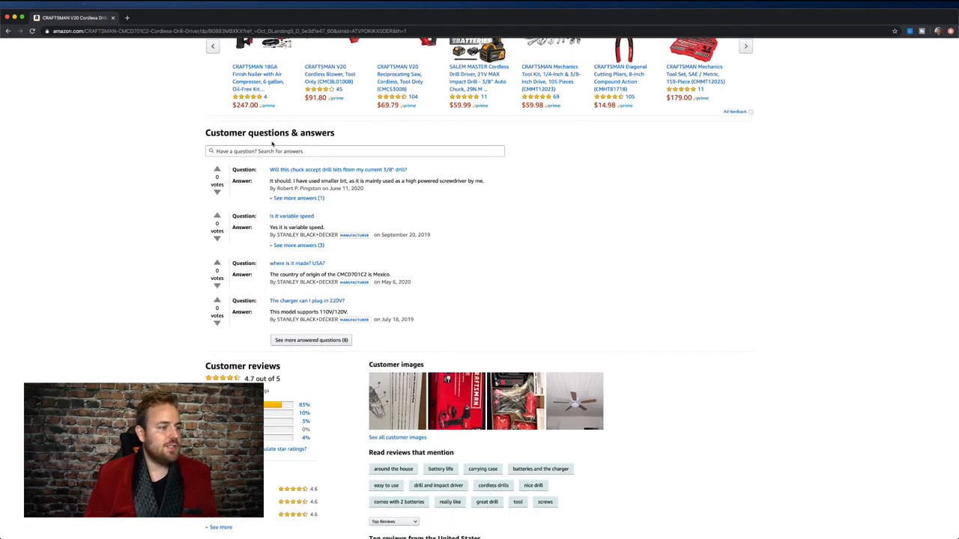
mouse_move(352, 220)
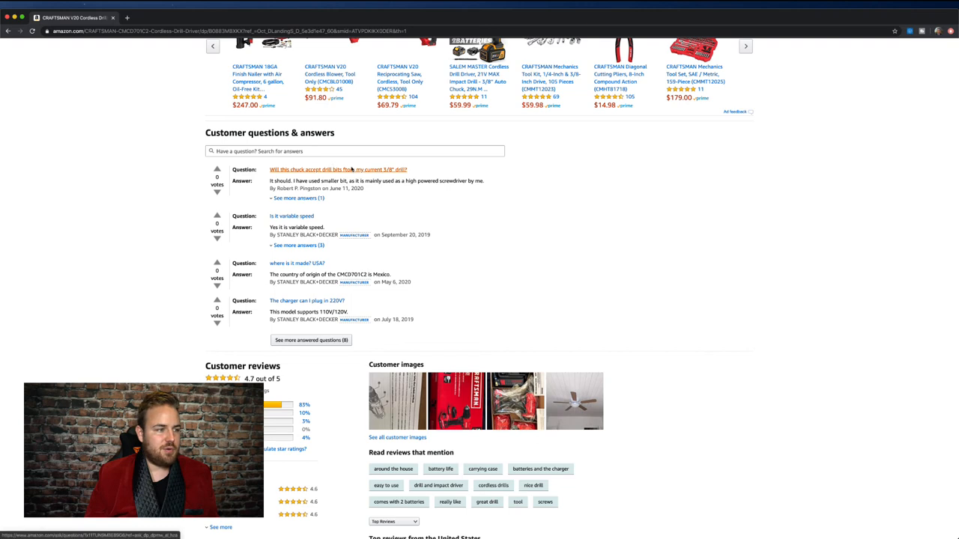
scroll(down, 3)
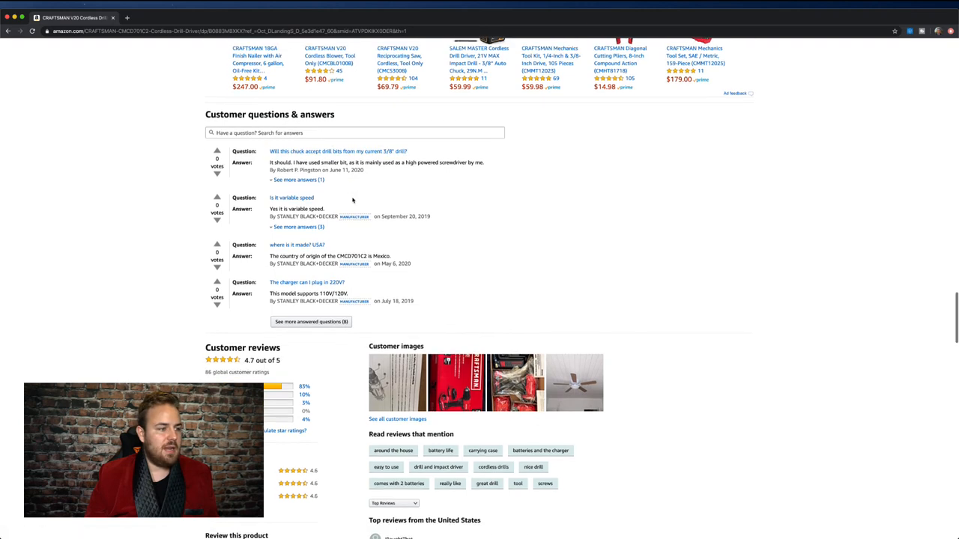
scroll(down, 3)
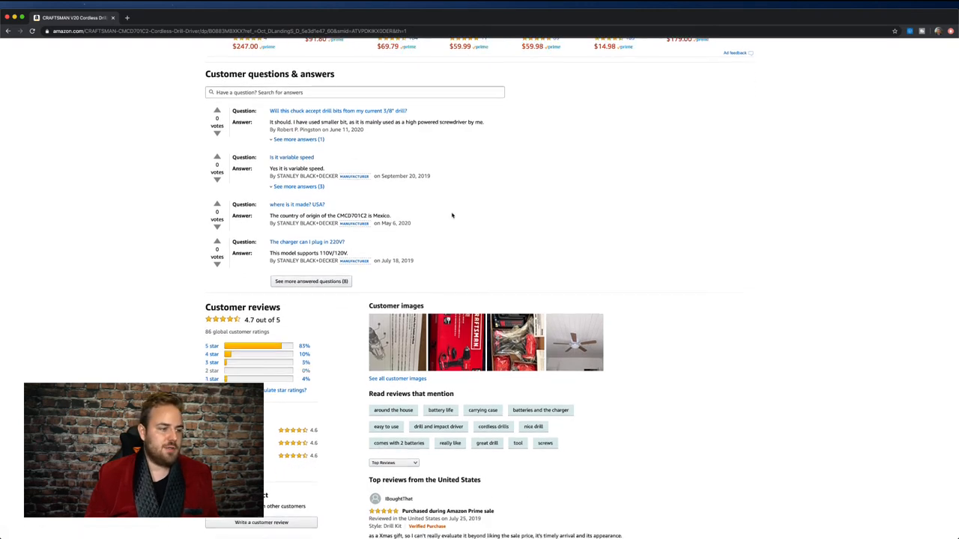
scroll(down, 3)
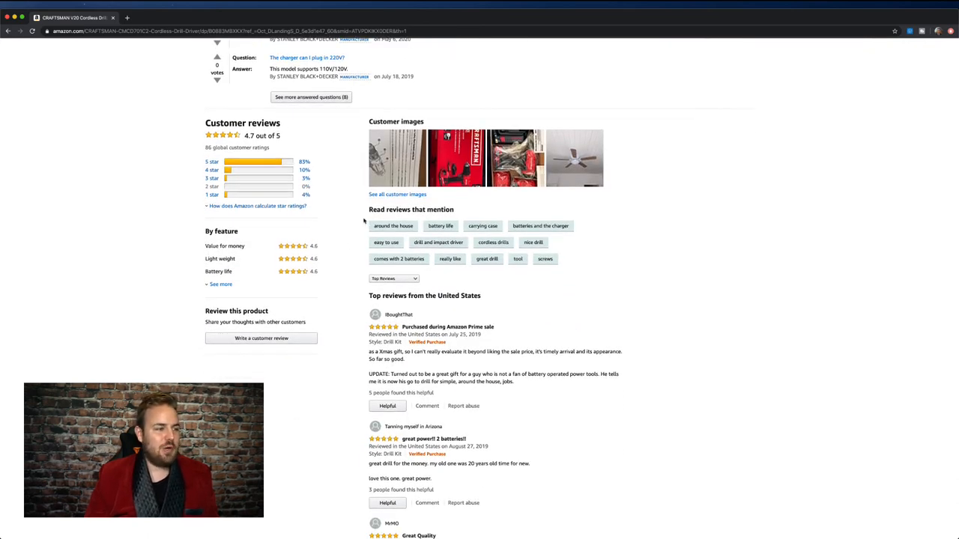
Scroll through the top and international customer reviews and the also-viewed product carousels.
scroll(down, 3)
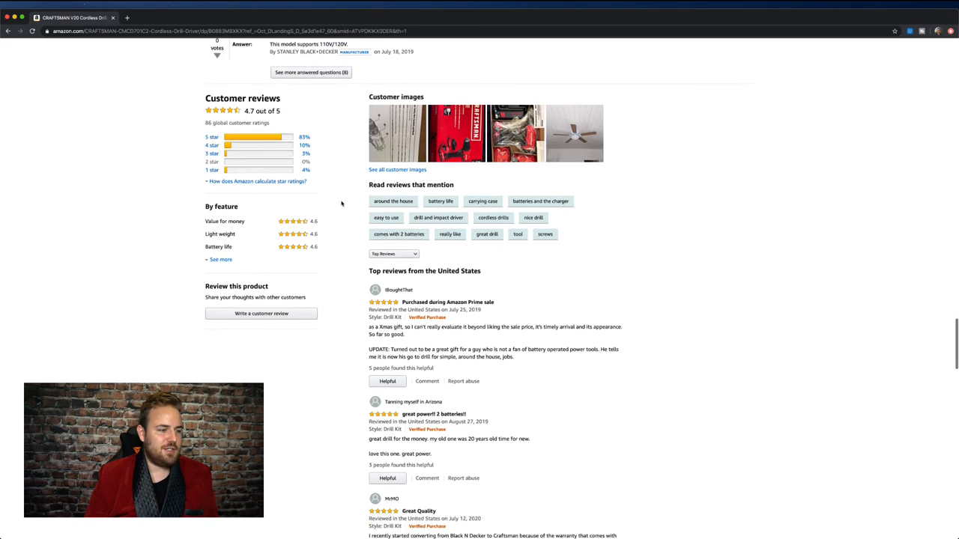
scroll(down, 3)
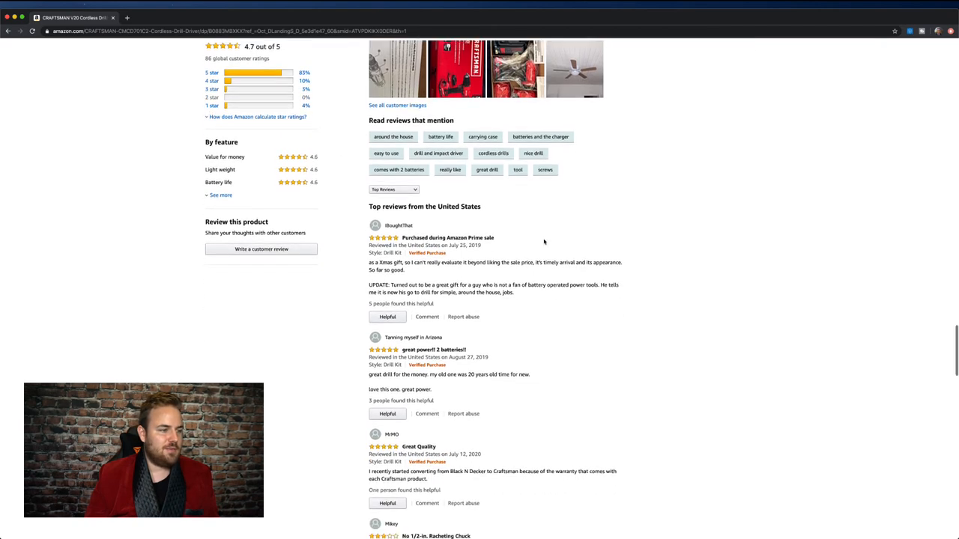
scroll(down, 3)
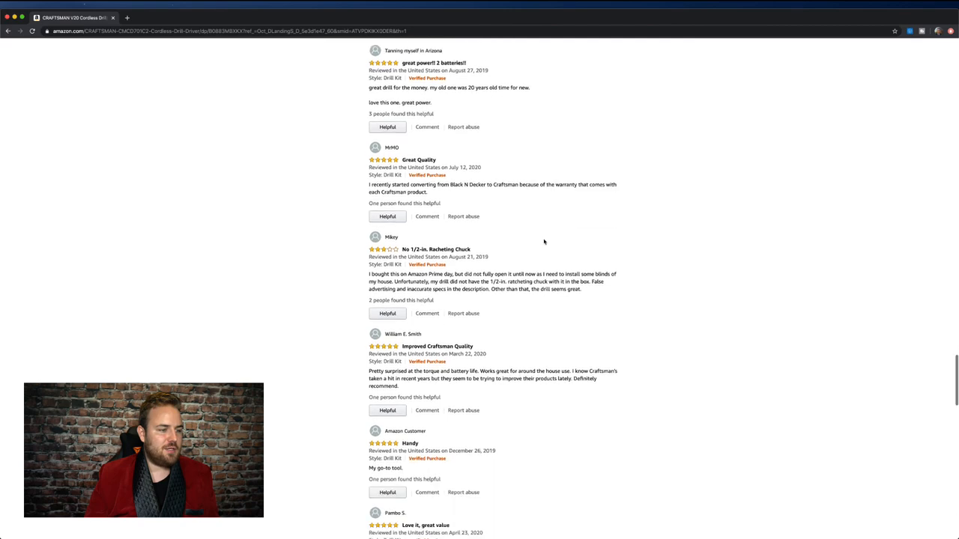
scroll(down, 3)
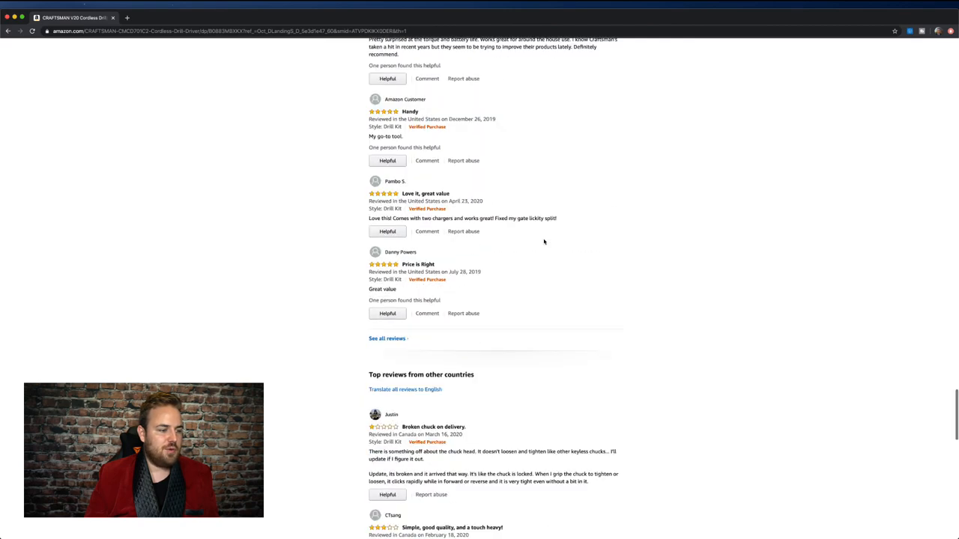
scroll(down, 3)
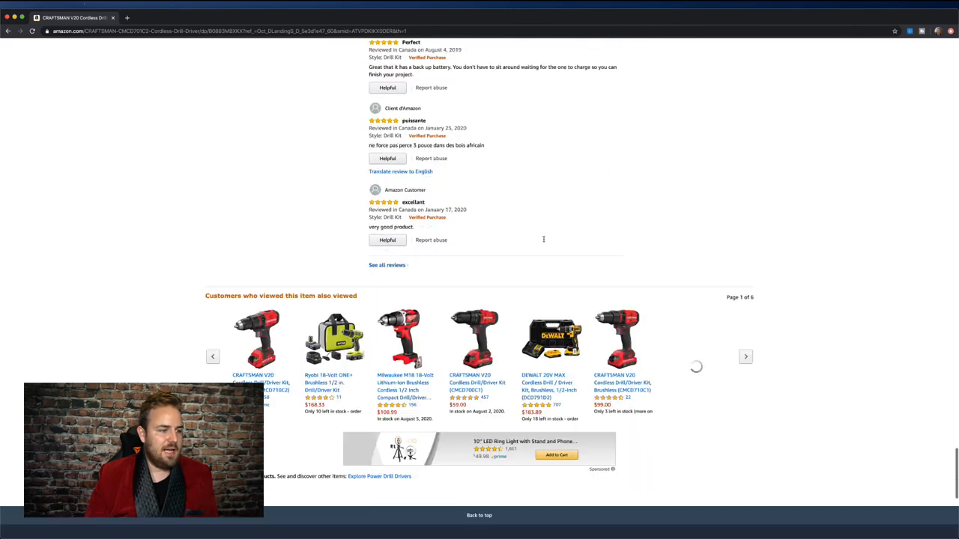
scroll(down, 3)
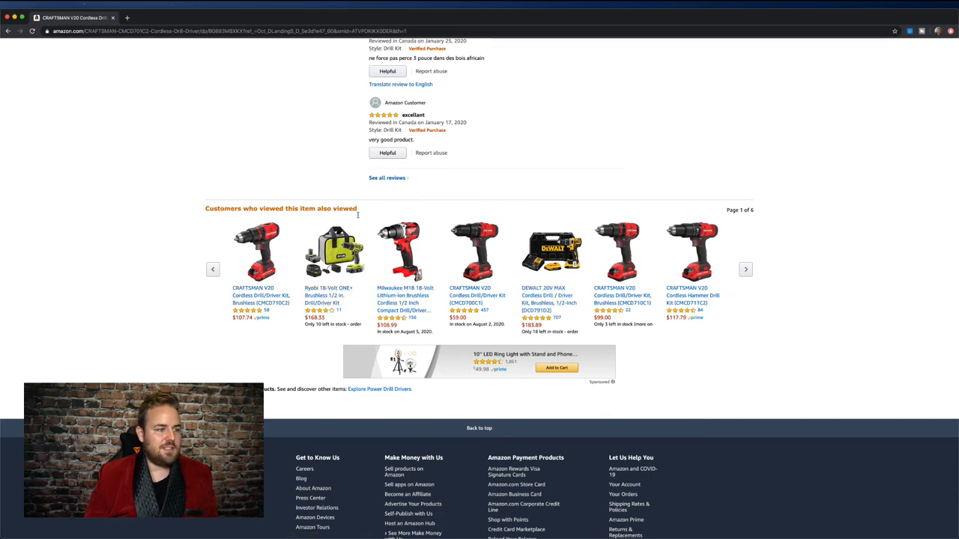
scroll(down, 3)
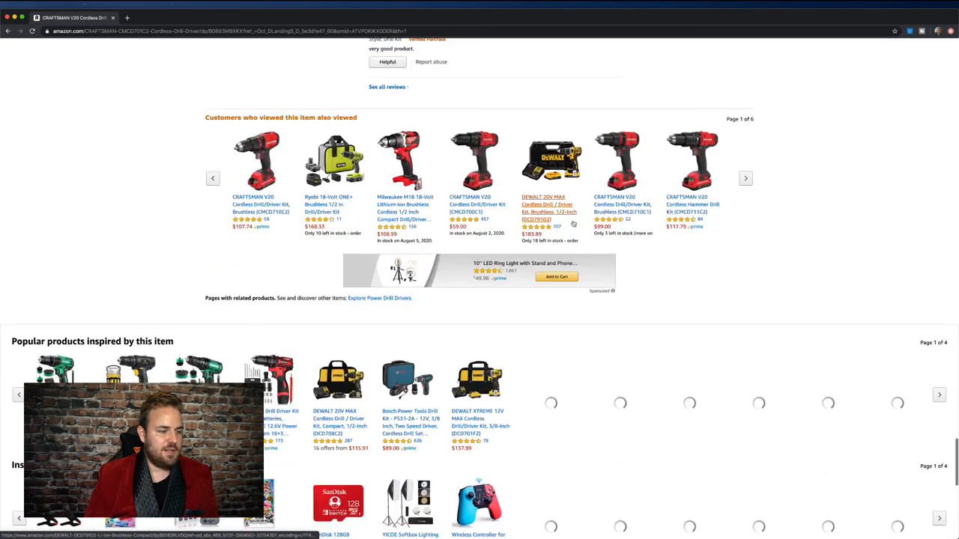
scroll(down, 3)
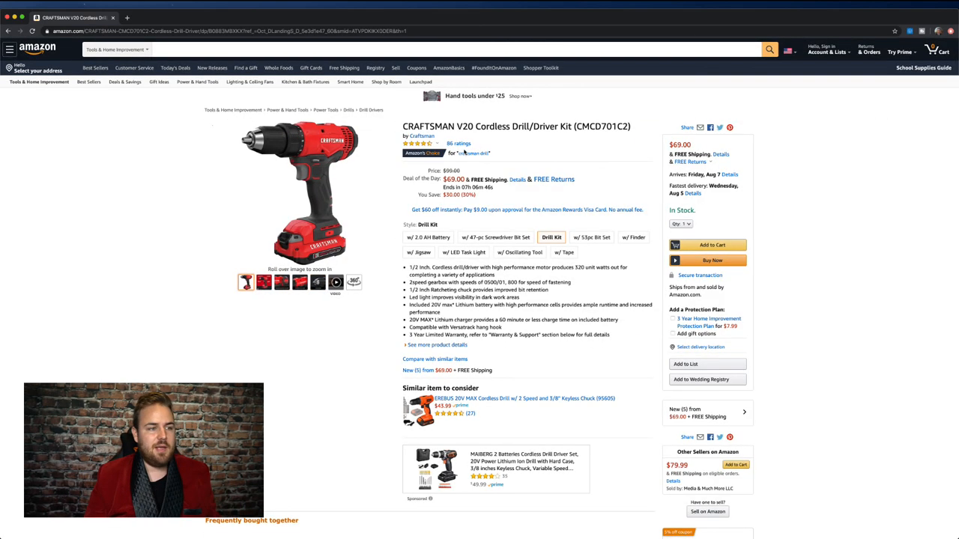
mouse_move(799, 152)
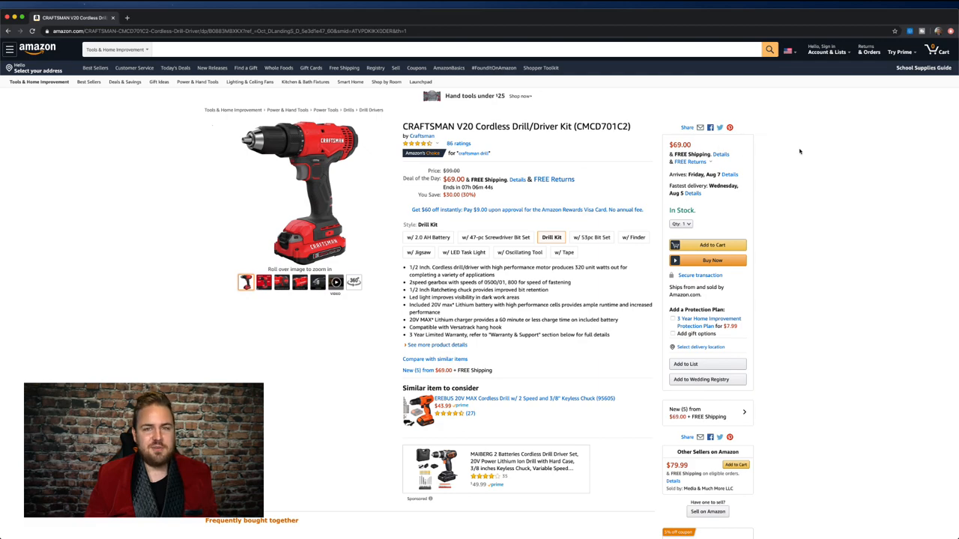